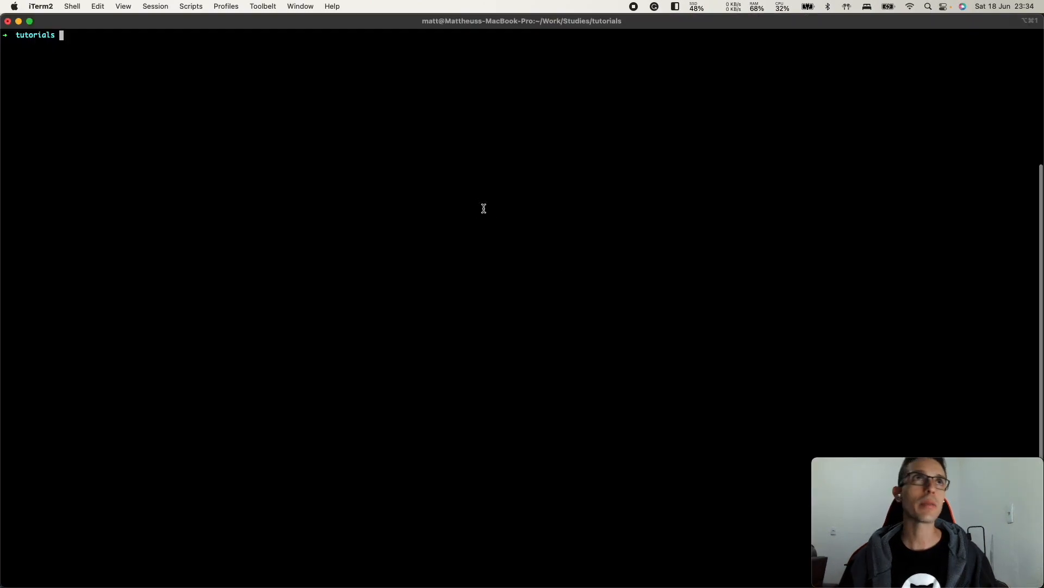
# Step: Create the nodejs-project-with-typescript folder with mkdir in iTerm2
pyautogui.write('mk')
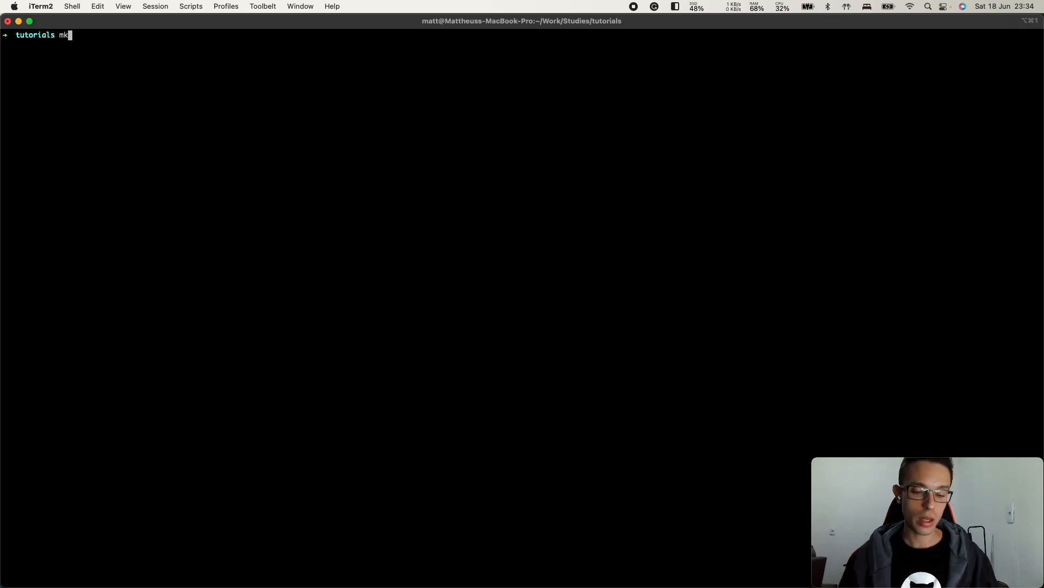
pyautogui.write('dir')
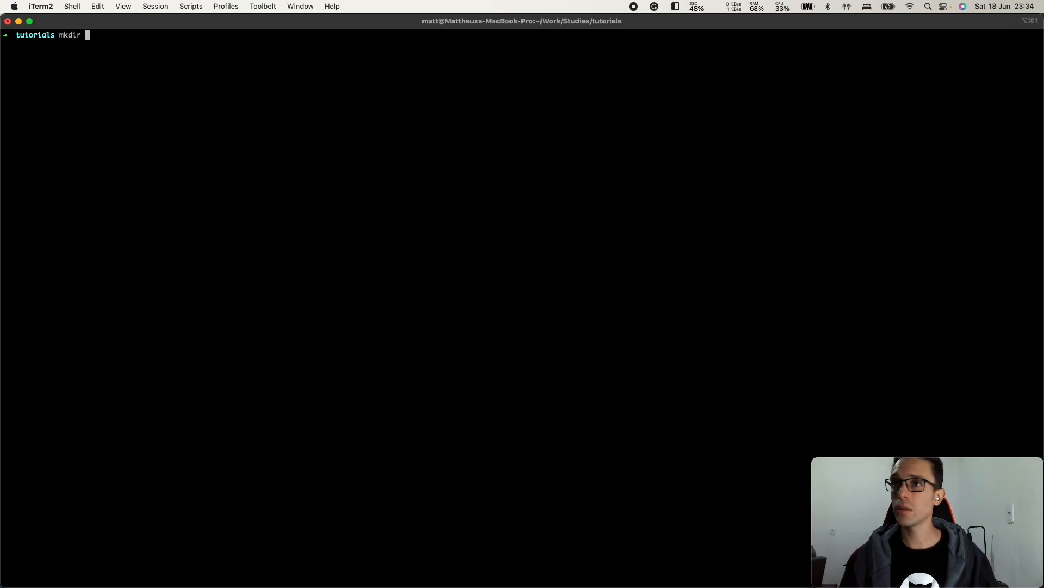
pyautogui.write('nodejs-')
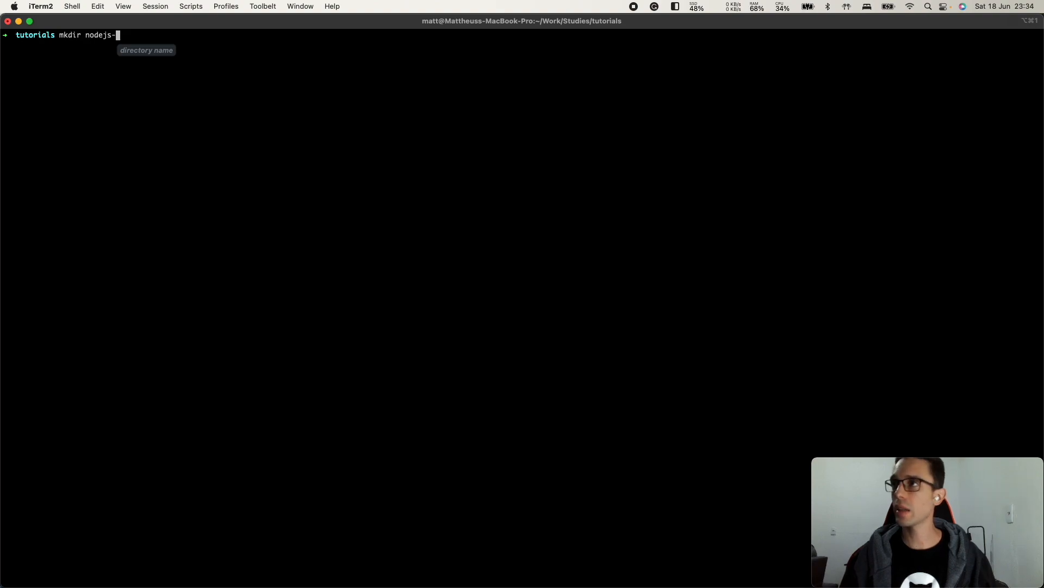
pyautogui.write('project-')
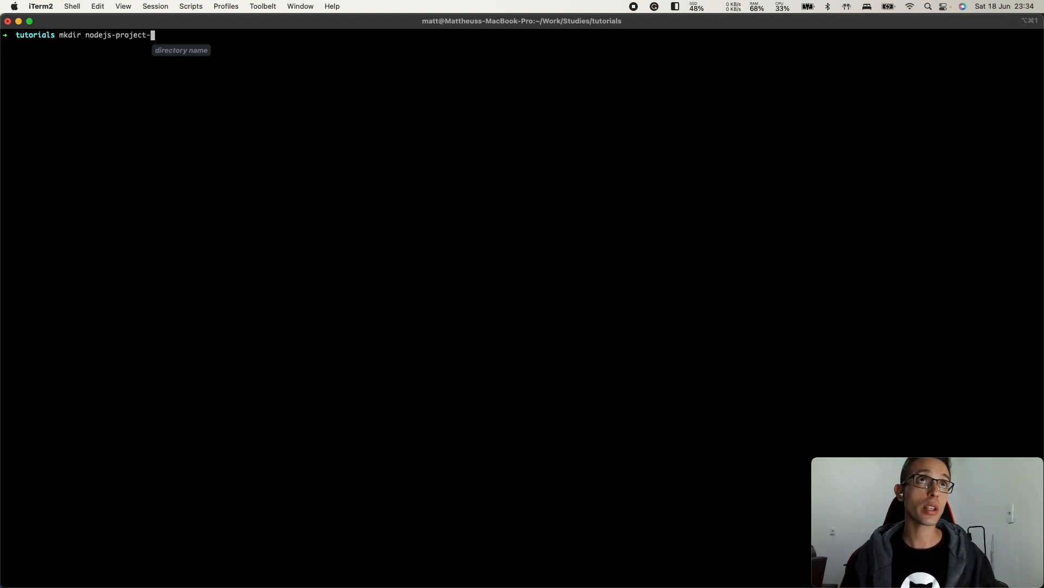
pyautogui.write('with-typescript')
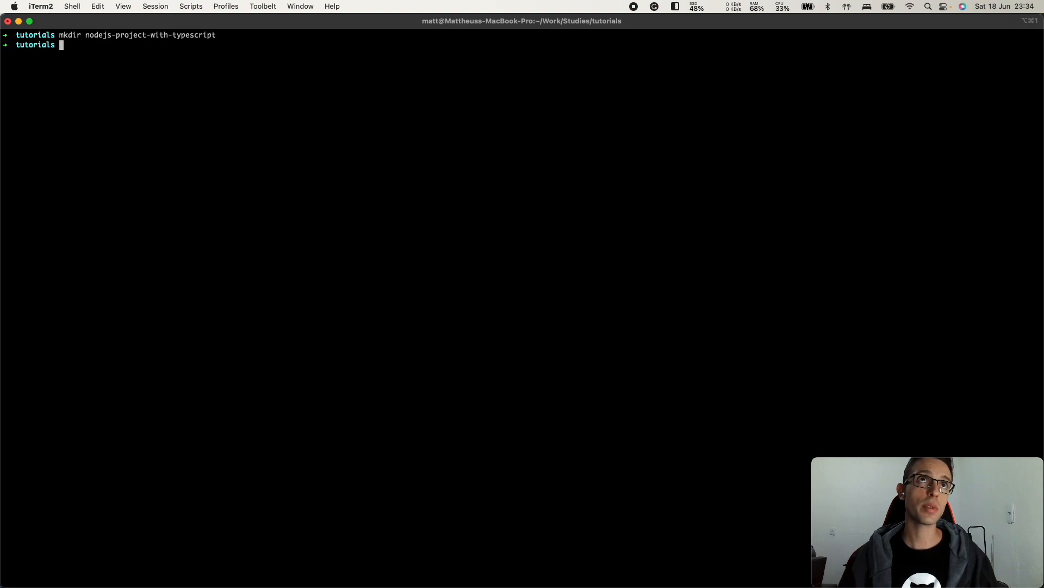
# Step: Move into the new folder and open it in VS Code with code
pyautogui.write('cd nodejs-project-with-typescript/')
pyautogui.write('code')
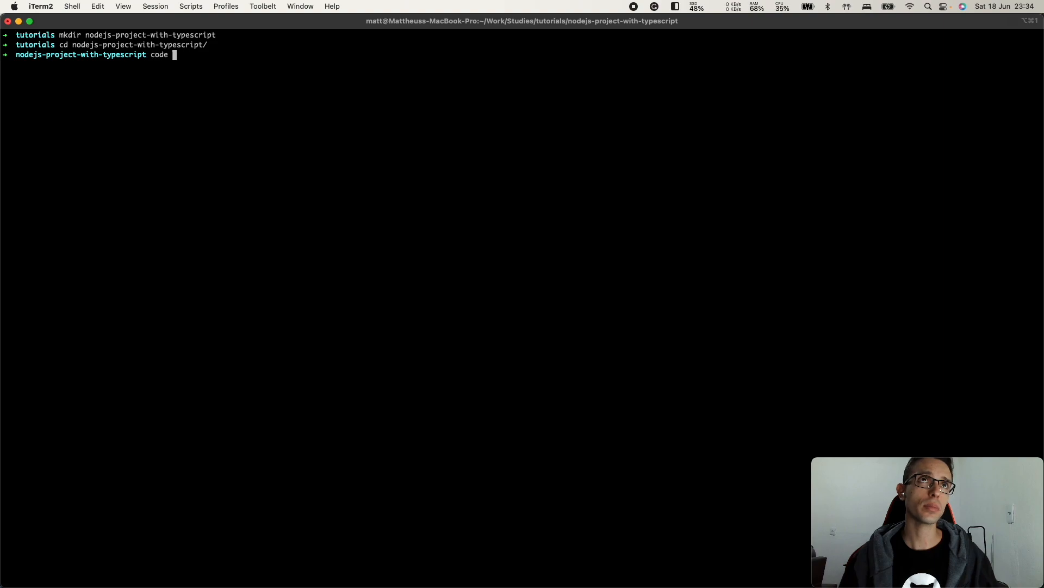
pyautogui.write(' .')
pyautogui.press('Return')
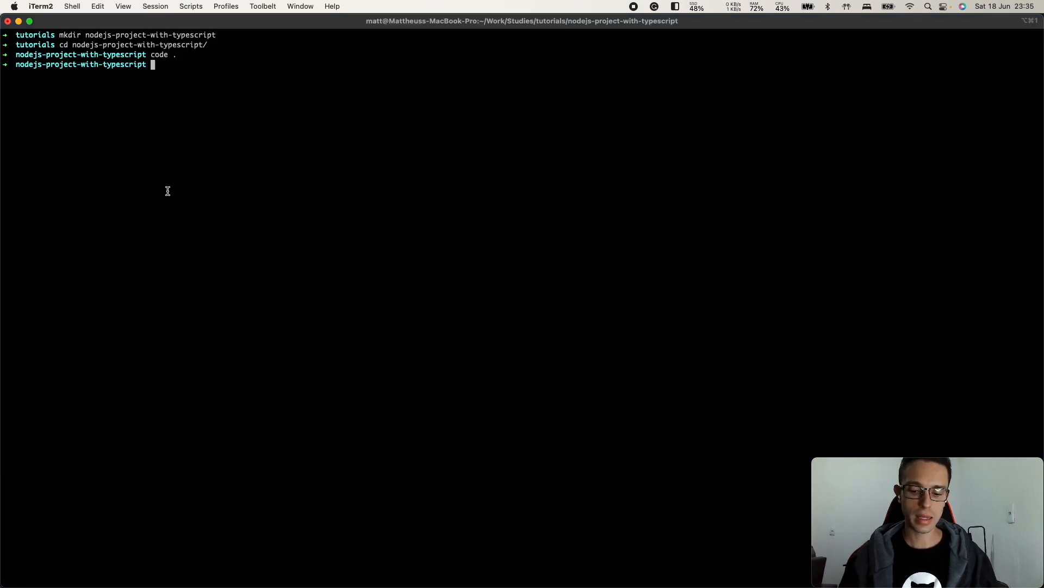
pyautogui.write('g')
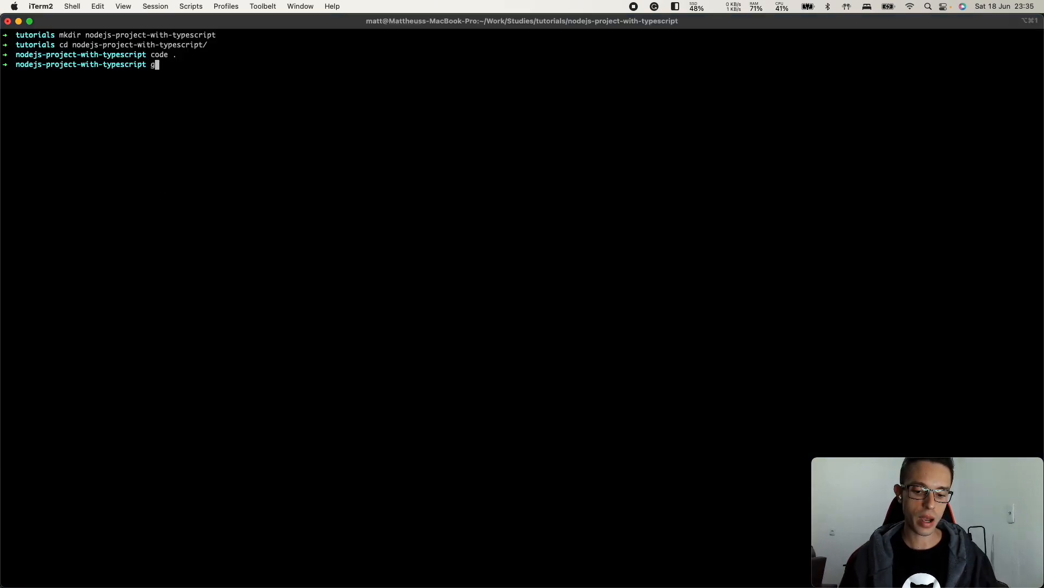
pyautogui.press('Return')
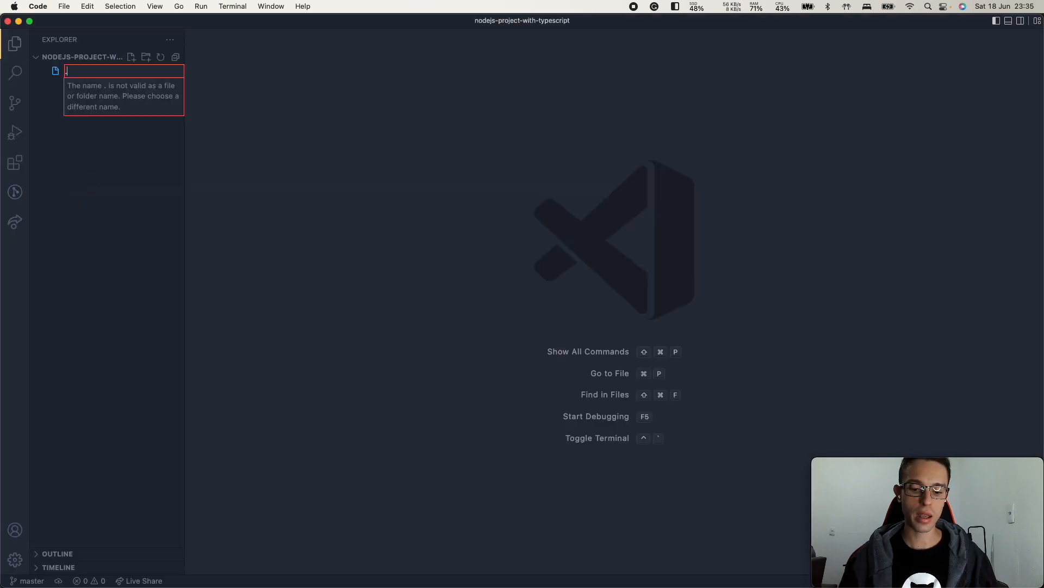
# Step: Name the new file .gitignore and list node_modules and dist in it
pyautogui.write('.gitignore')
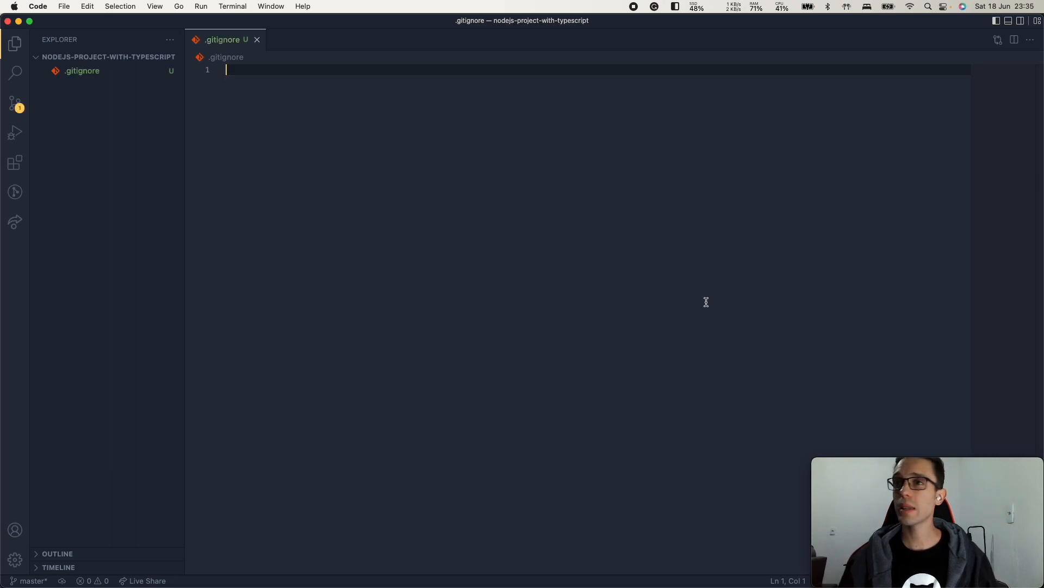
pyautogui.write('node_modules')
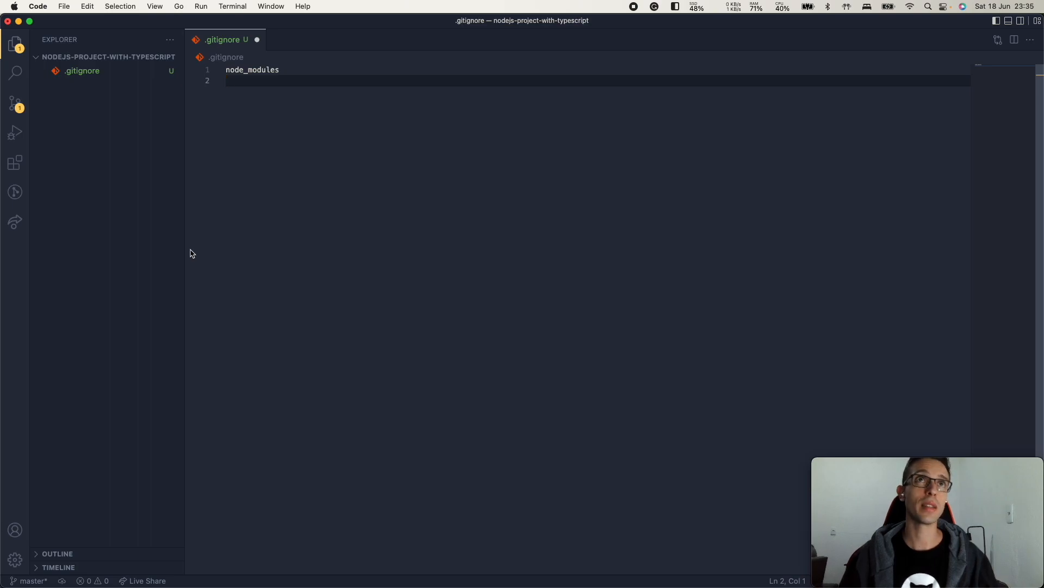
pyautogui.write('dist')
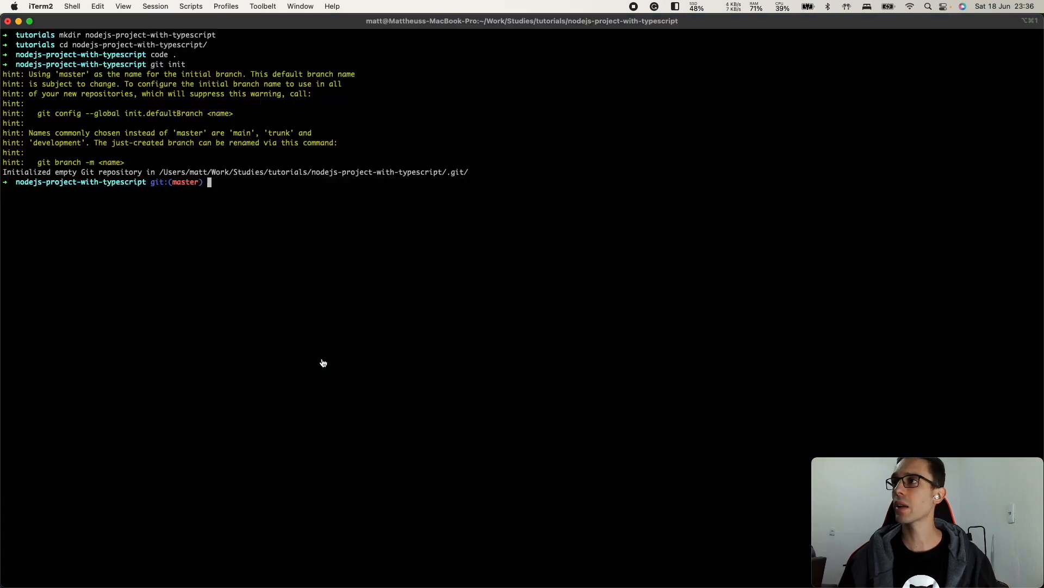
# Step: Clear the terminal and run yarn init to start the package.json setup
pyautogui.write('cle')
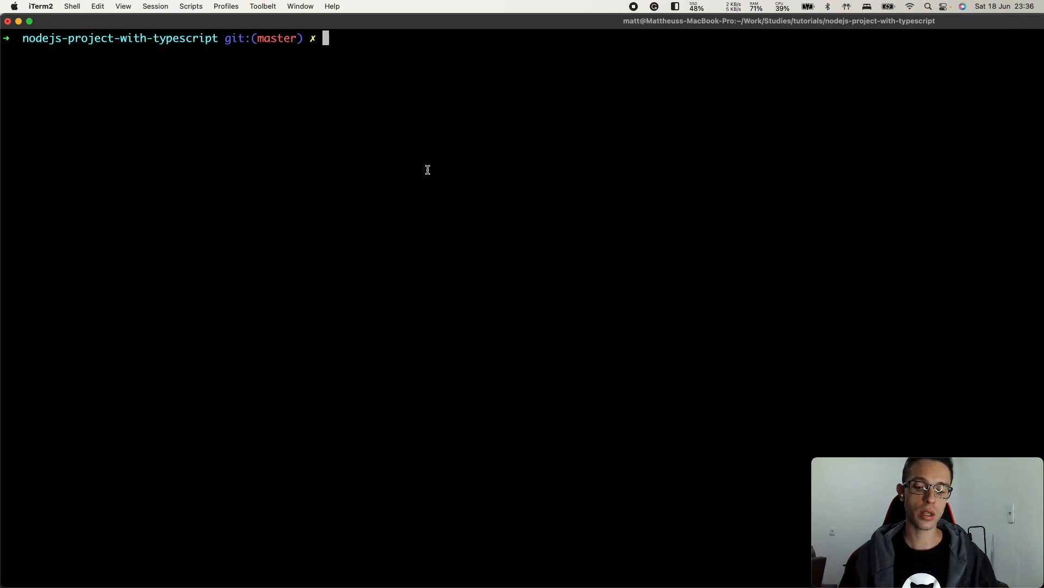
pyautogui.write('yarn init')
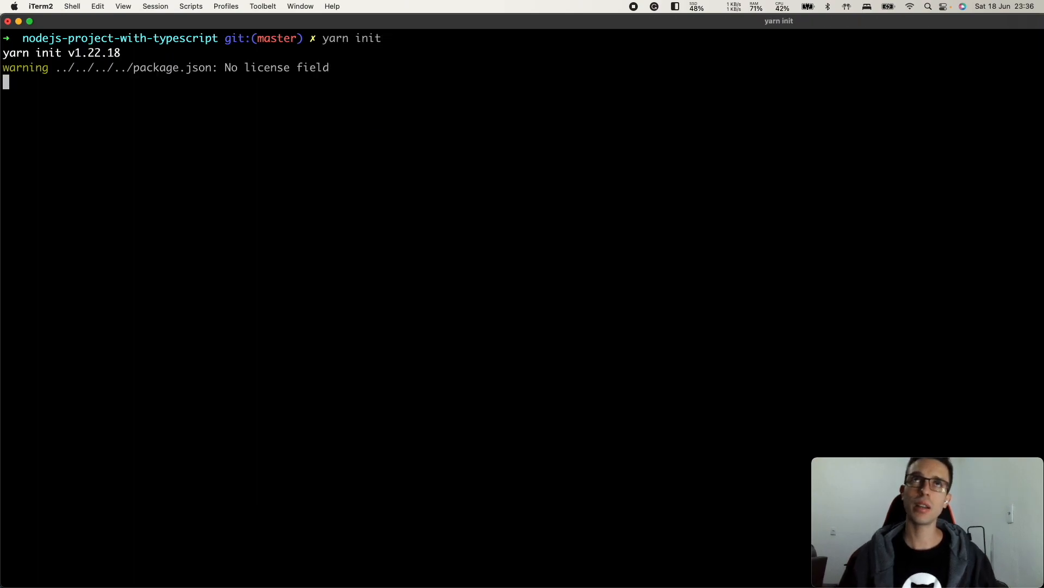
pyautogui.press('Return')
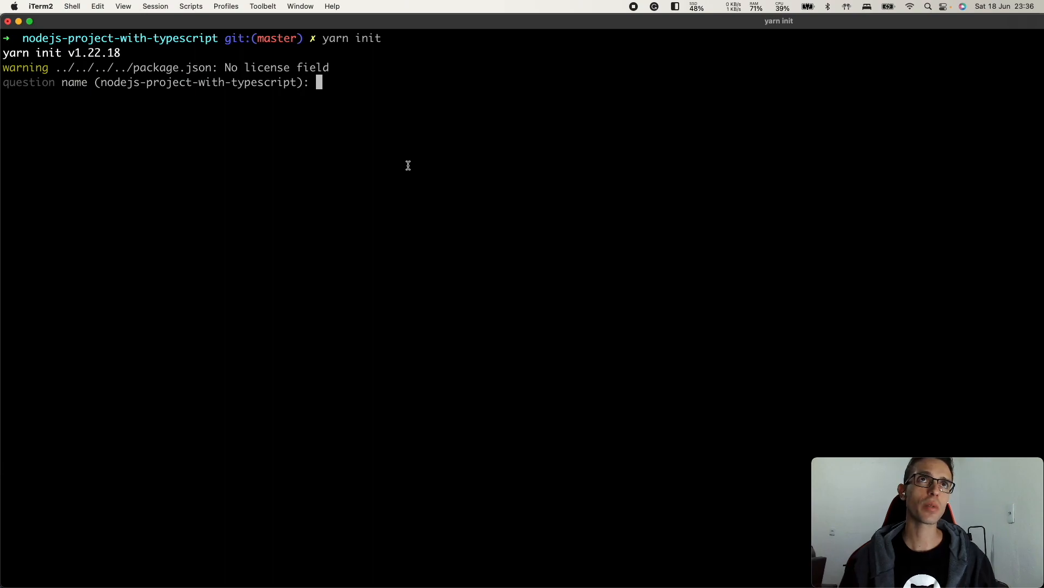
# Step: Accept the default name, version, empty repository url, author and MIT license
pyautogui.press('enter')
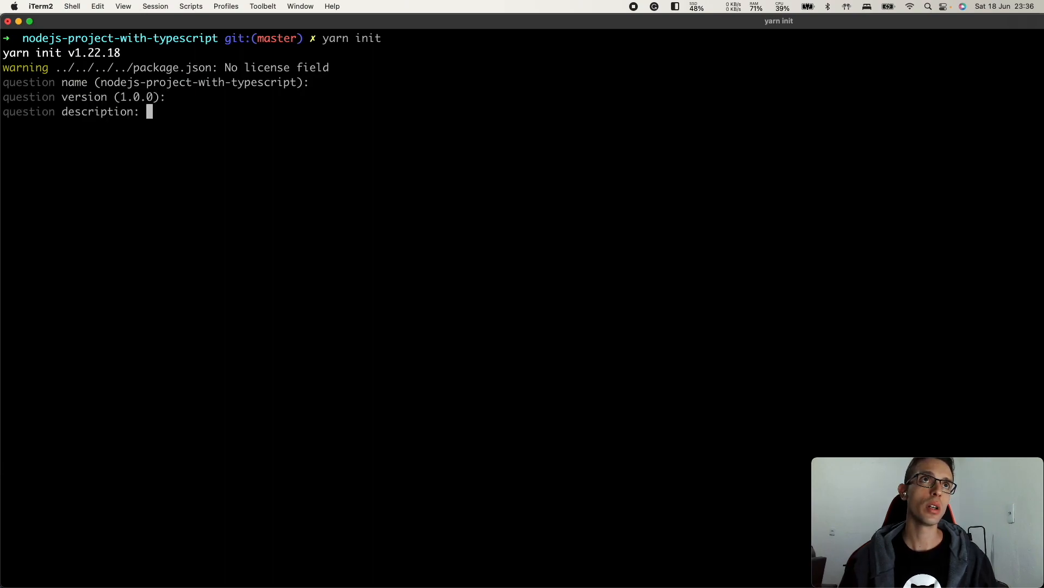
pyautogui.press('enter')
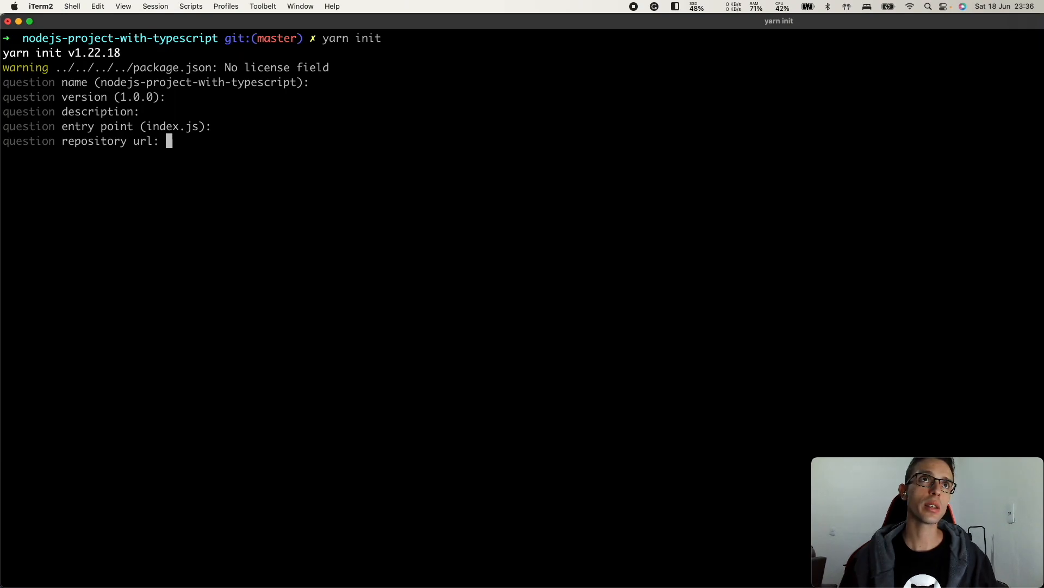
pyautogui.press('enter')
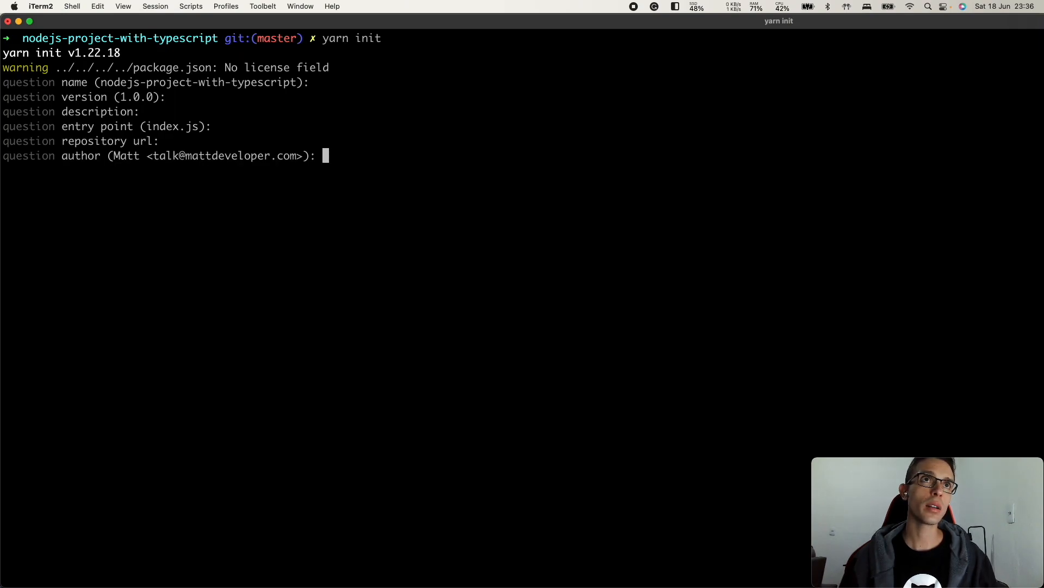
pyautogui.press('enter')
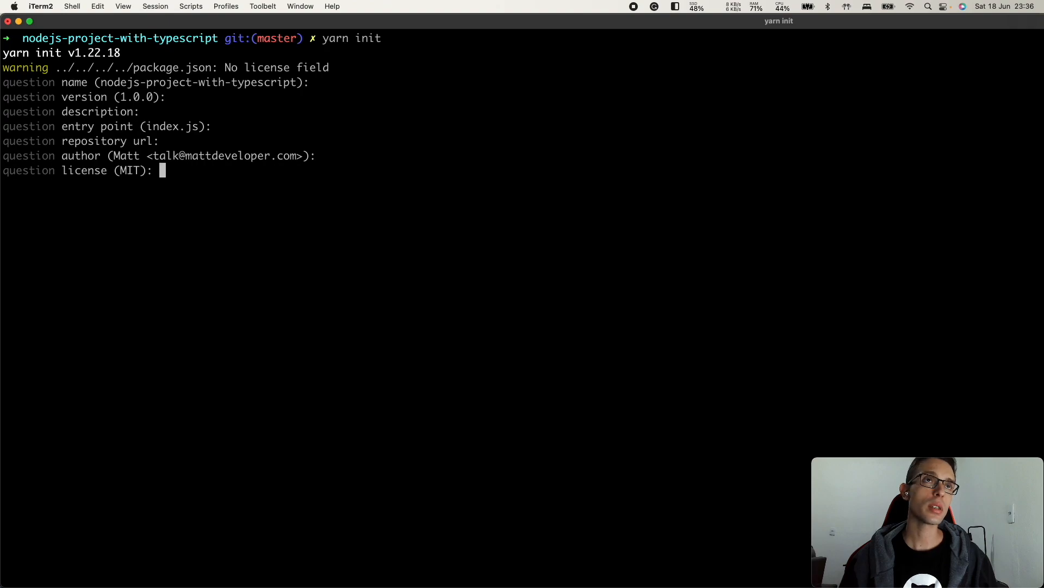
pyautogui.press('enter')
pyautogui.write('y')
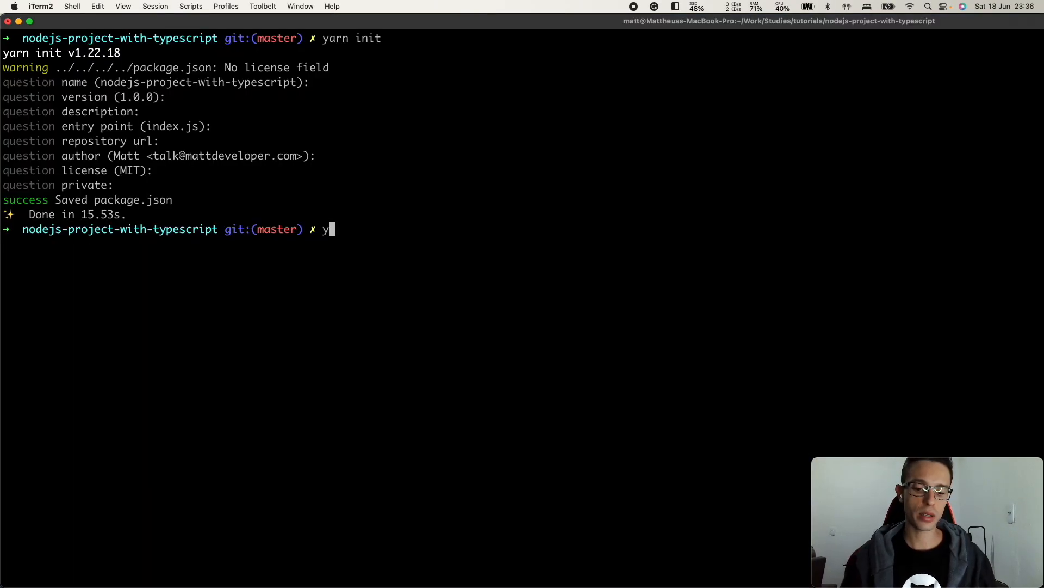
pyautogui.write('arn add')
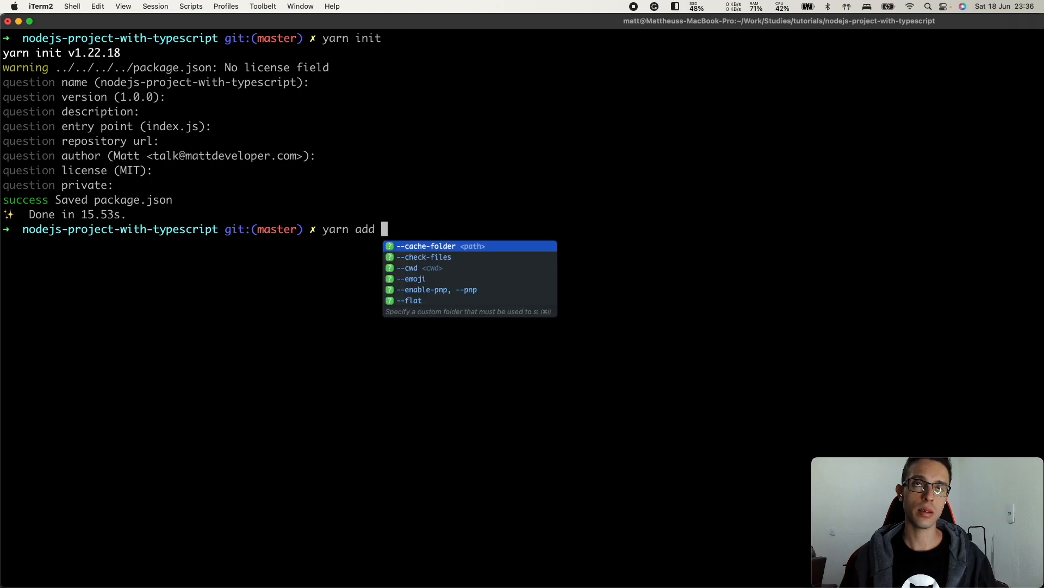
pyautogui.write('-D')
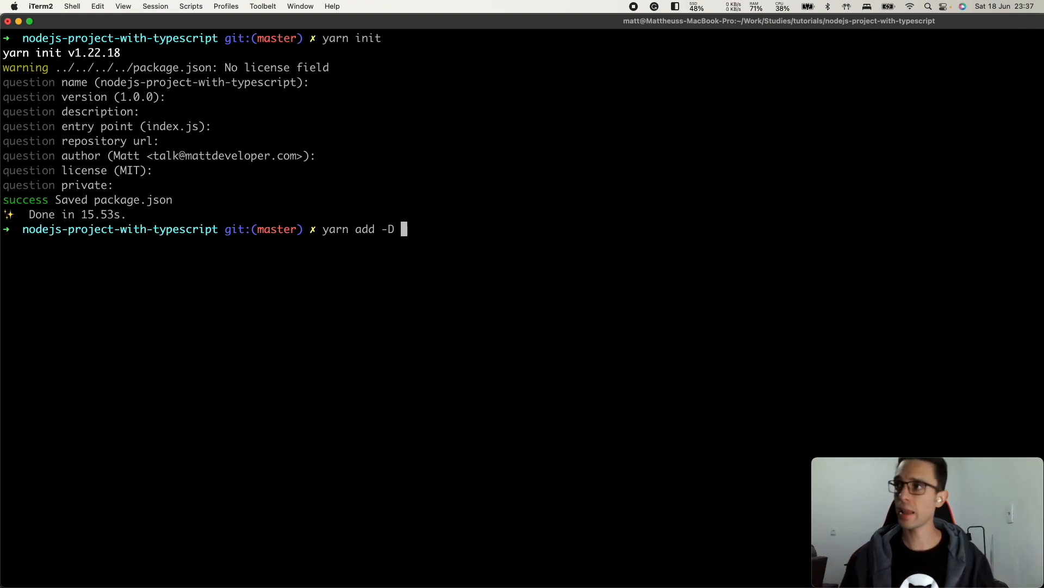
pyautogui.write('typescript @types/')
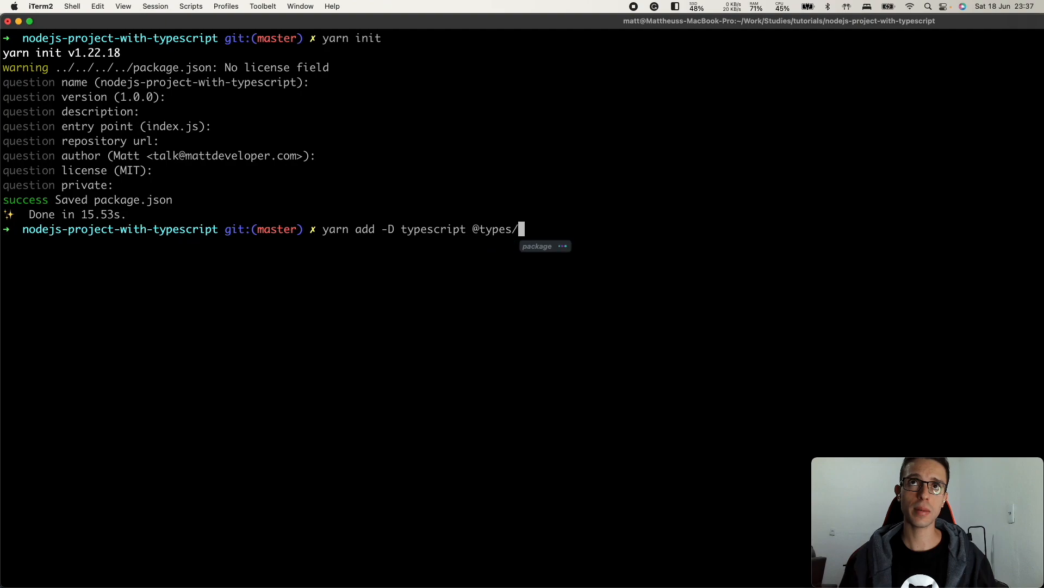
pyautogui.write('node ts')
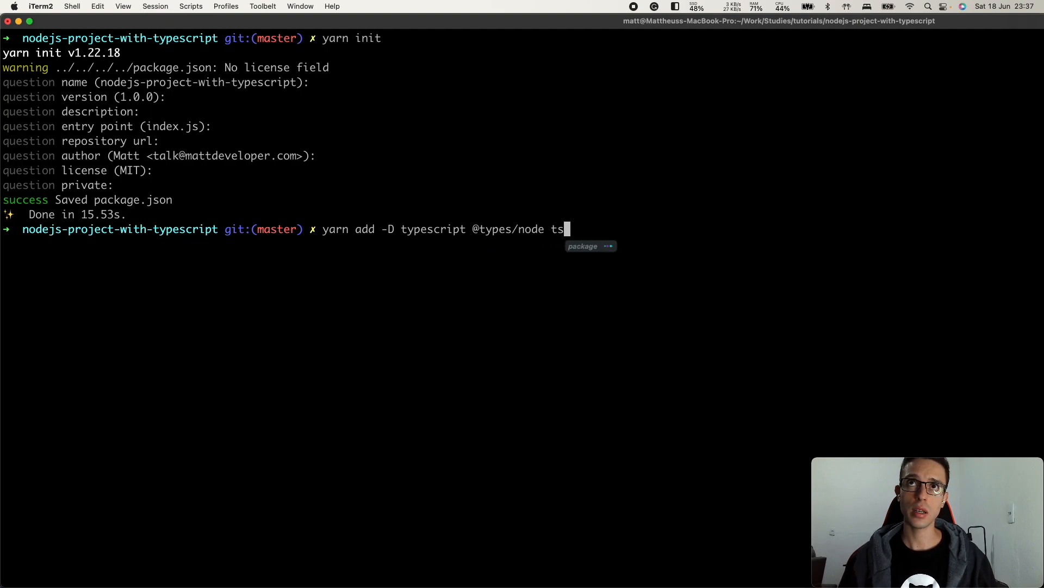
pyautogui.write('c')
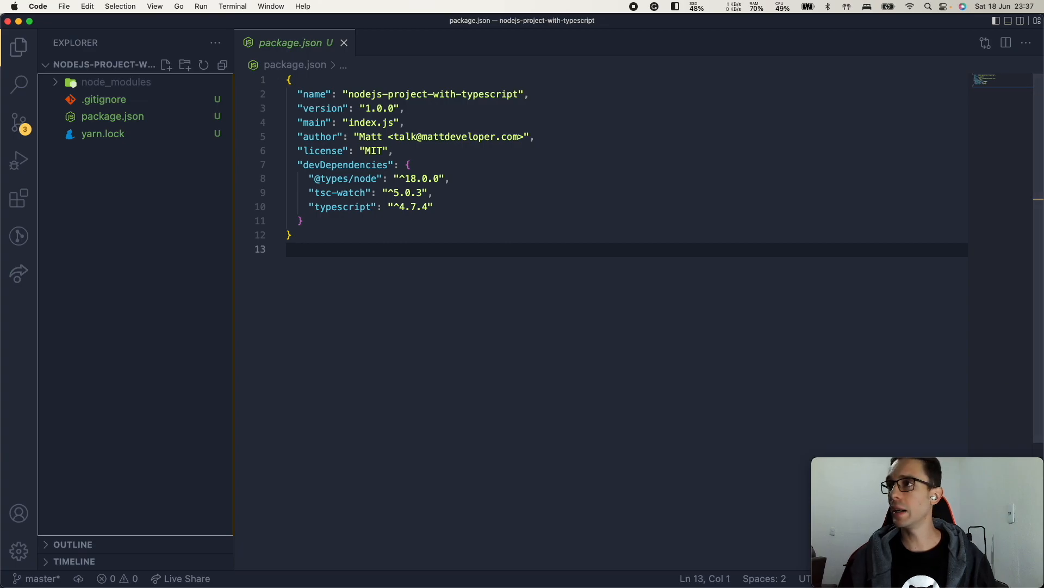
pyautogui.moveTo(320, 268)
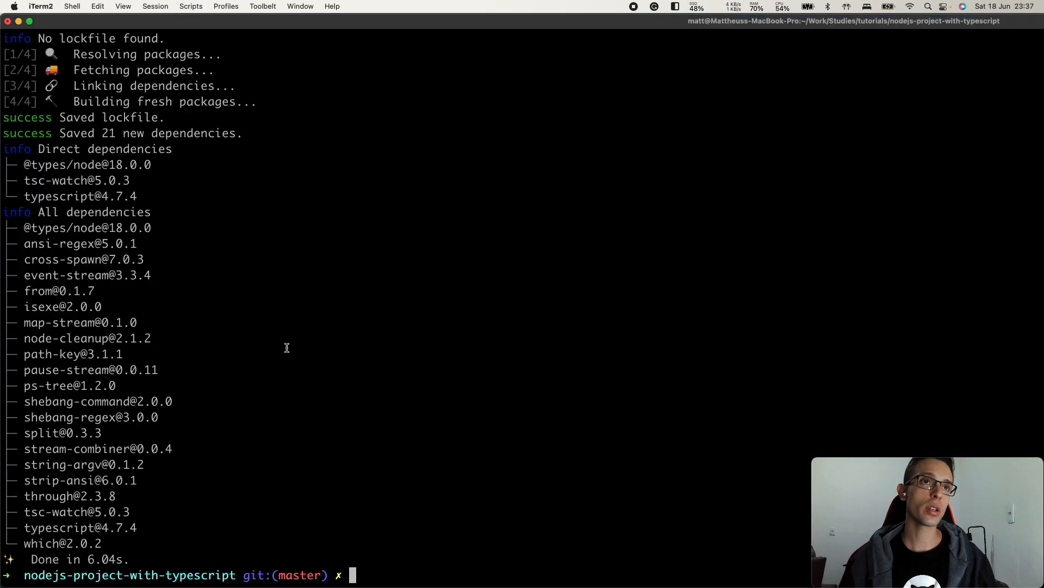
# Step: Run npx tsc --init to generate tsconfig.json
pyautogui.write('npx t')
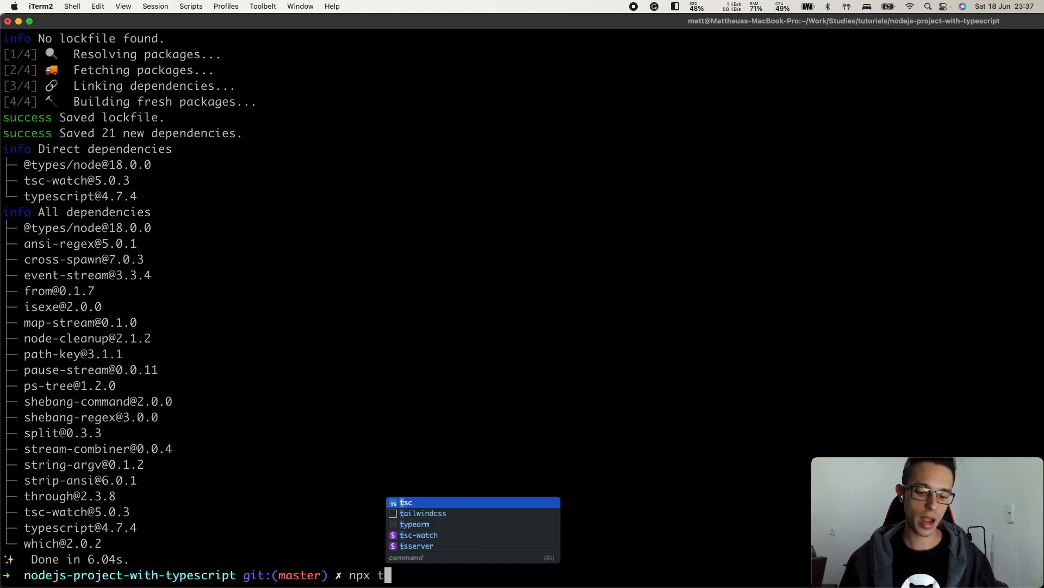
pyautogui.write('sc --in')
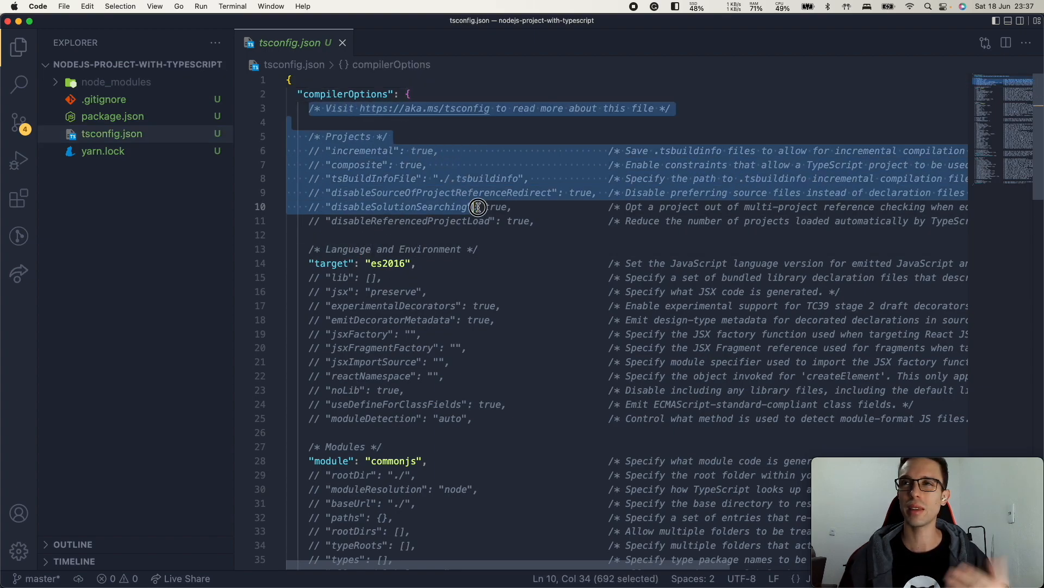
# Step: Scroll through the compiler options in the generated tsconfig.json
pyautogui.scroll(-3)
pyautogui.write('sr')
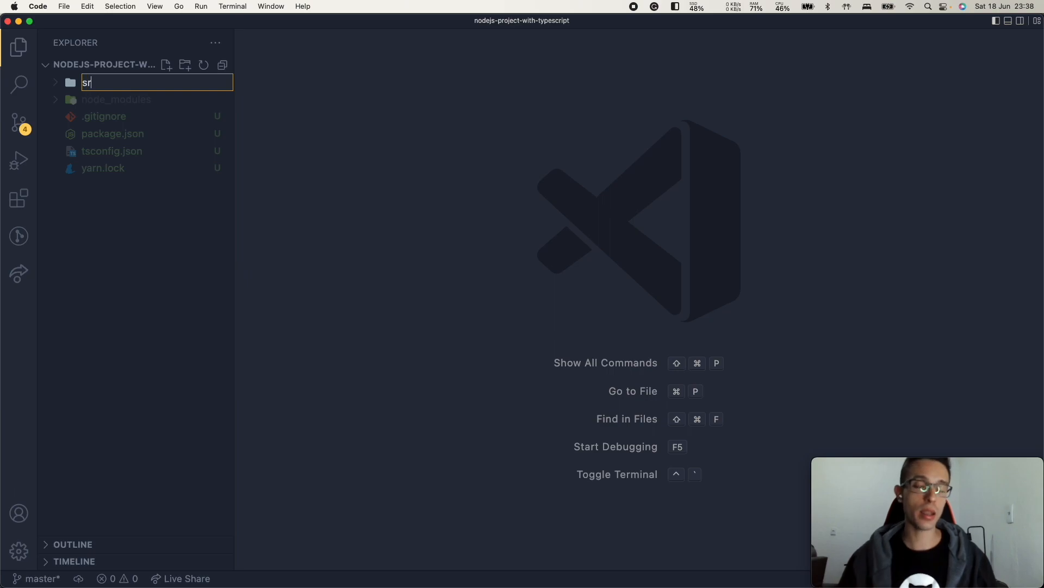
# Step: Add a new index.ts file inside the src folder from its context menu
pyautogui.rightClick(88, 100)
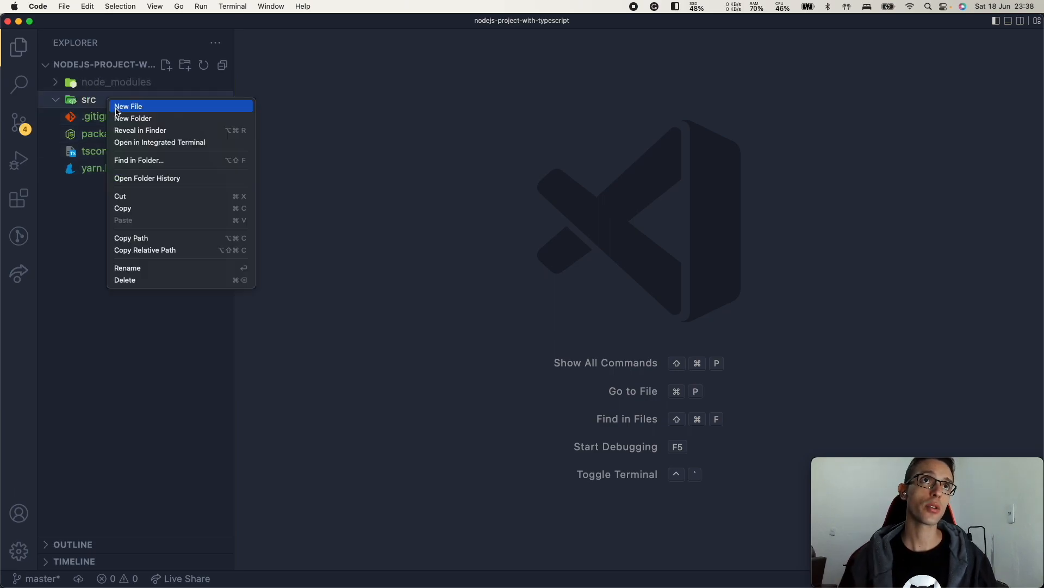
pyautogui.click(128, 105)
pyautogui.write('index.ts')
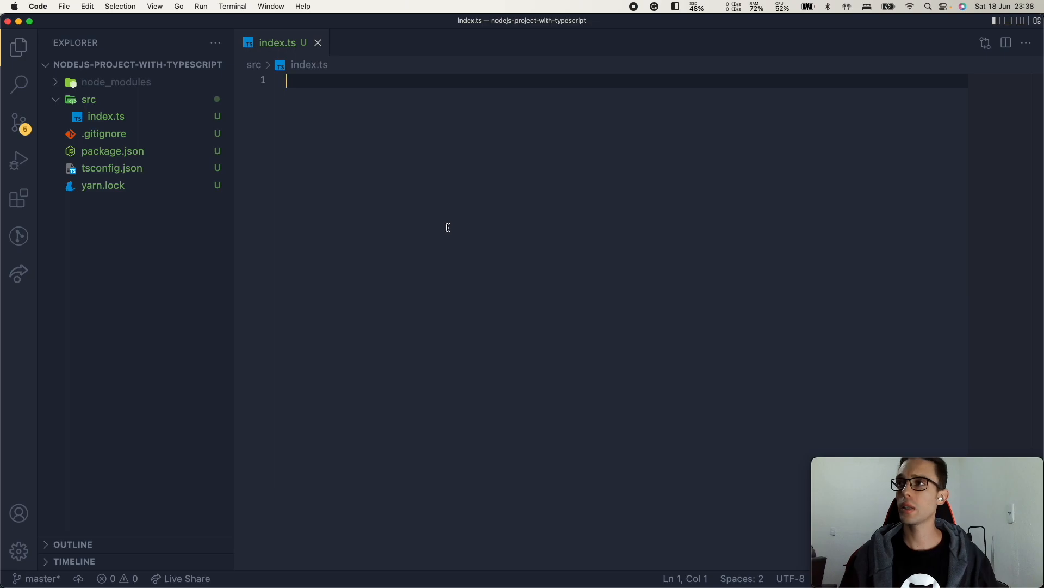
# Step: Import http and define const port = process.env.PORT || 3000 in index.ts
pyautogui.write('import http')
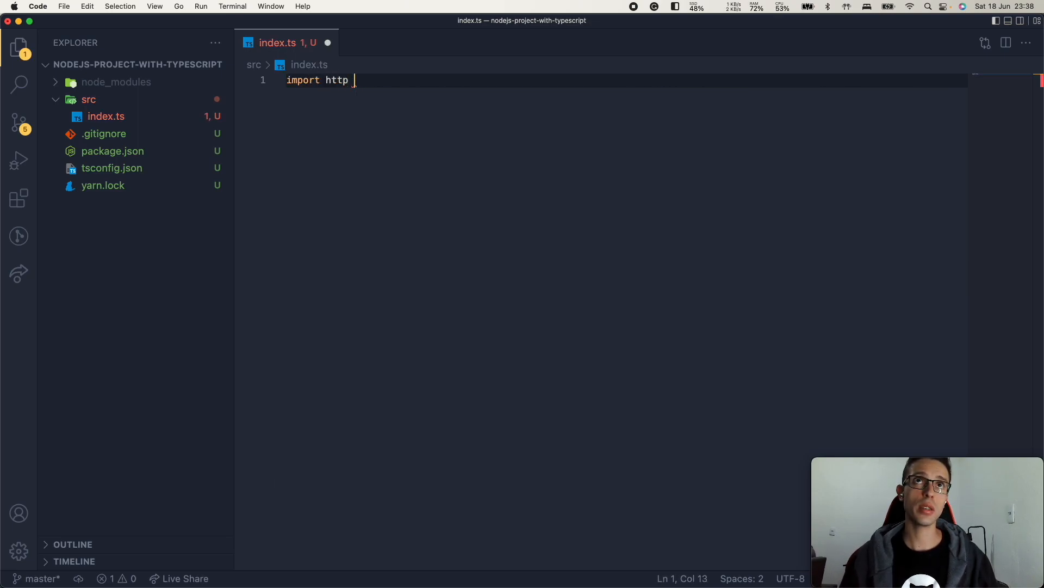
pyautogui.write("from 'http';")
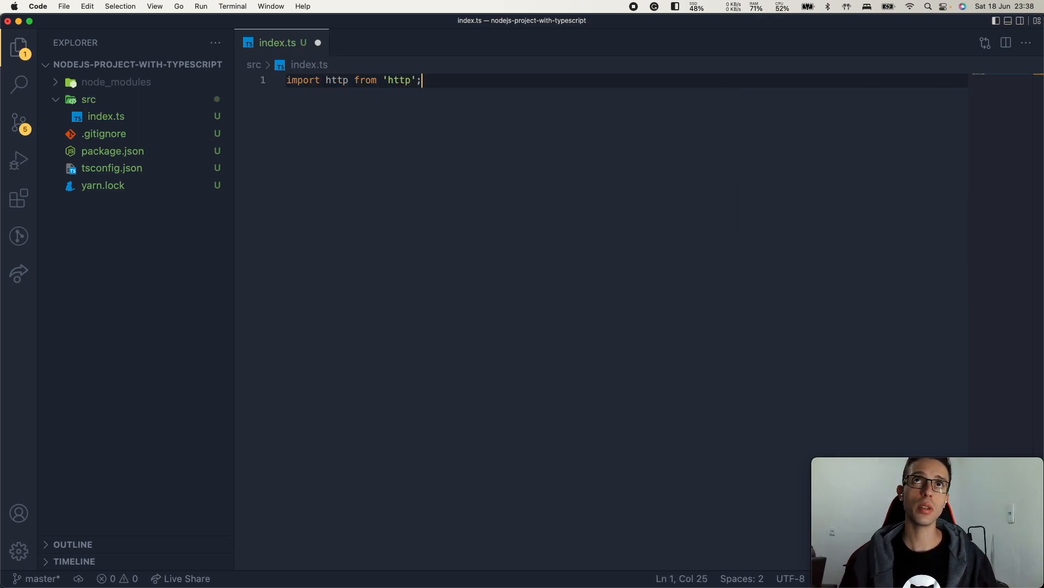
pyautogui.write('const p')
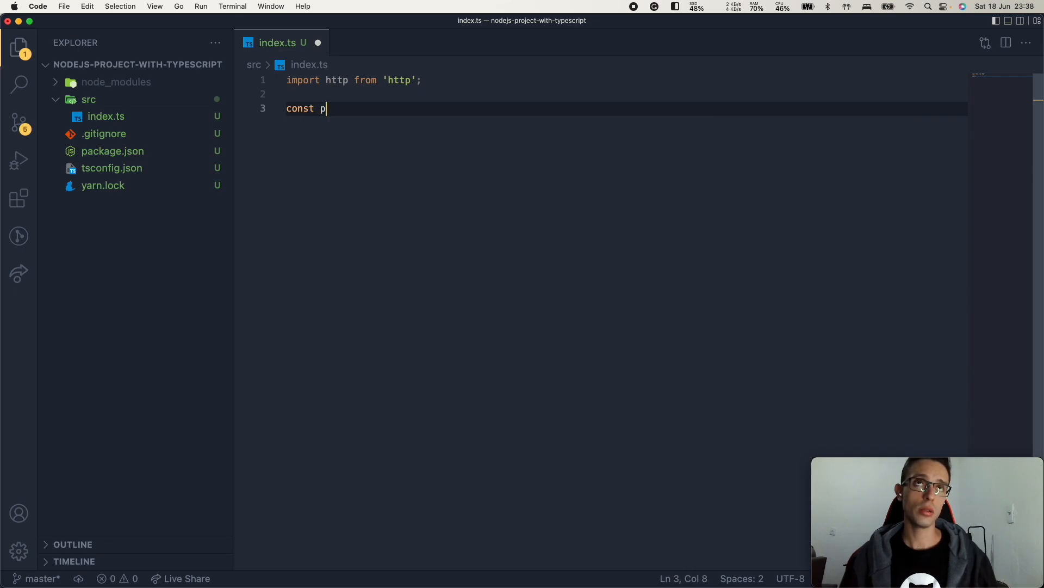
pyautogui.write('ort = process.env.PORT || 3000;')
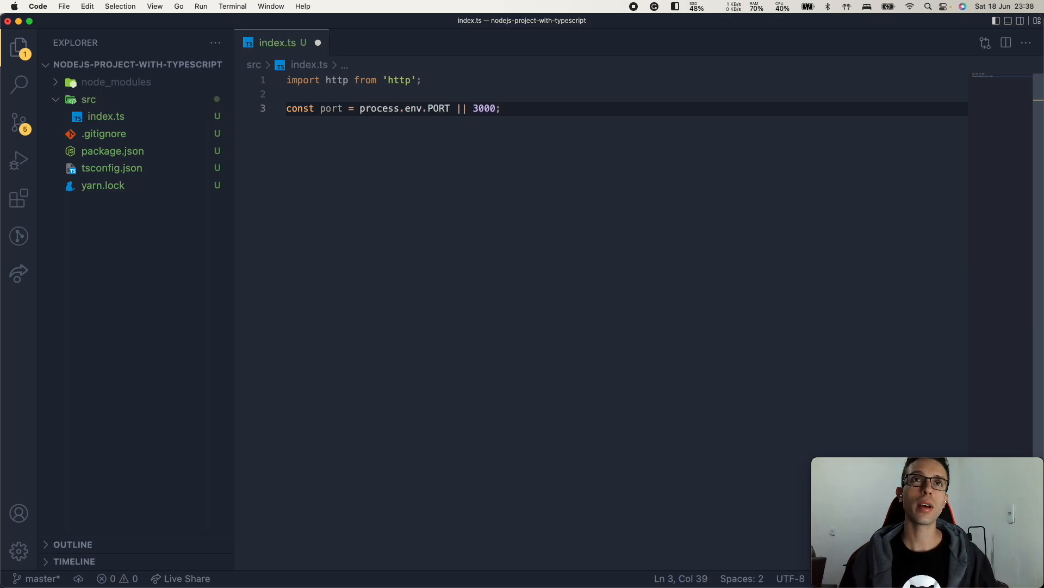
pyautogui.press('enter')
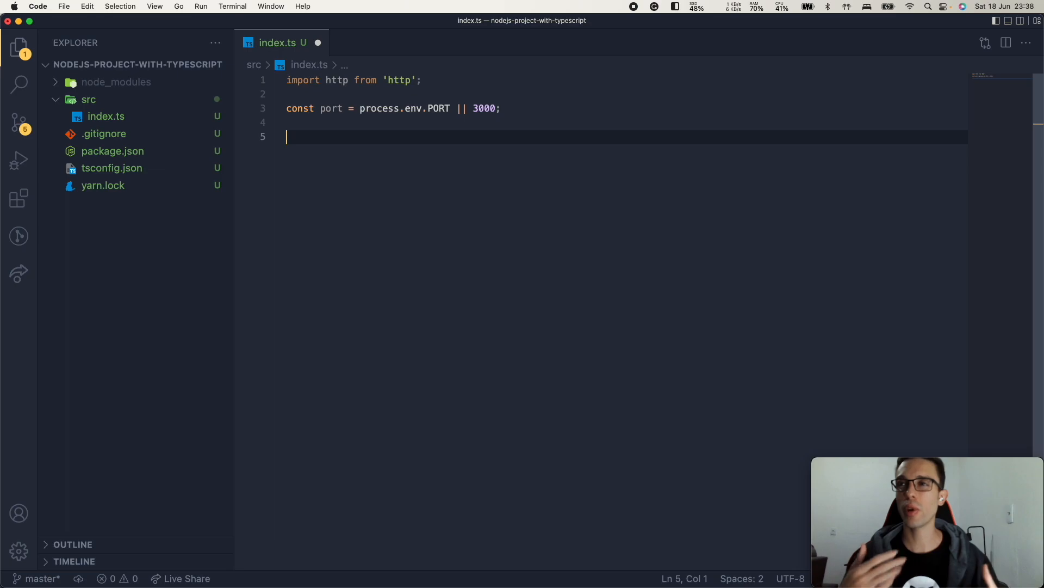
pyautogui.write('const')
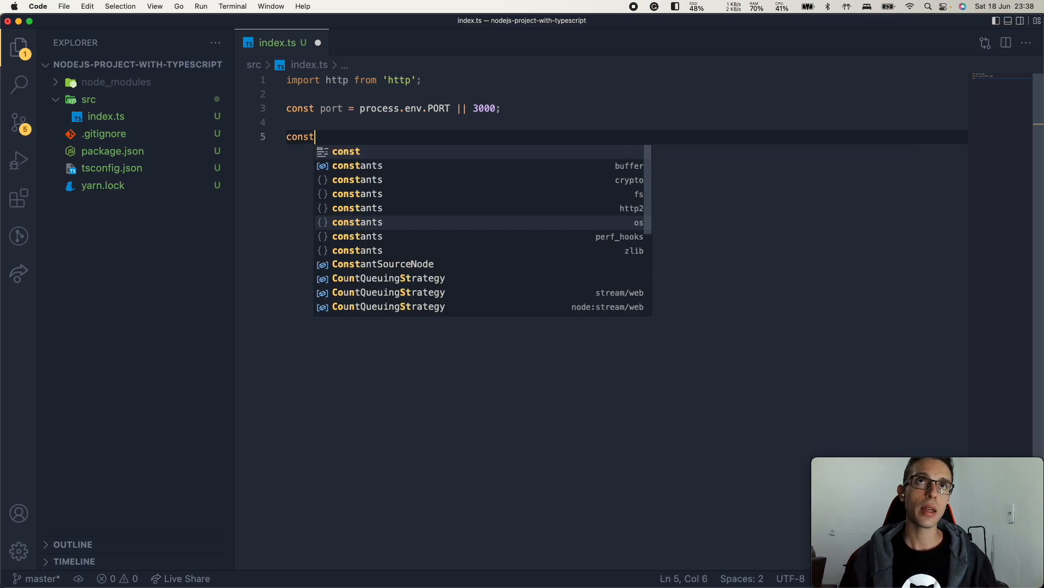
pyautogui.write('server = http.createServer((req, res) => {')
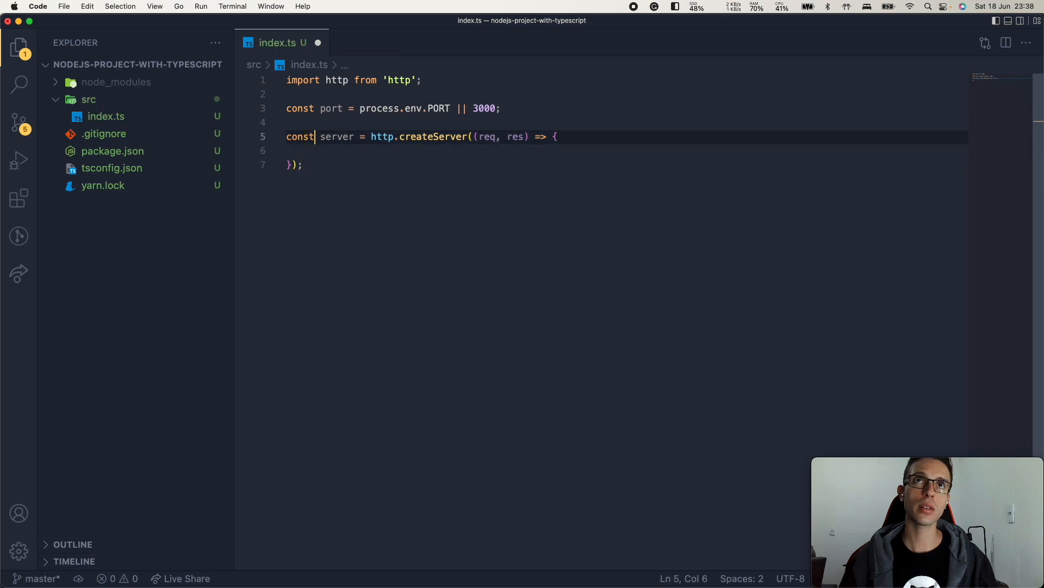
pyautogui.doubleClick(436, 137)
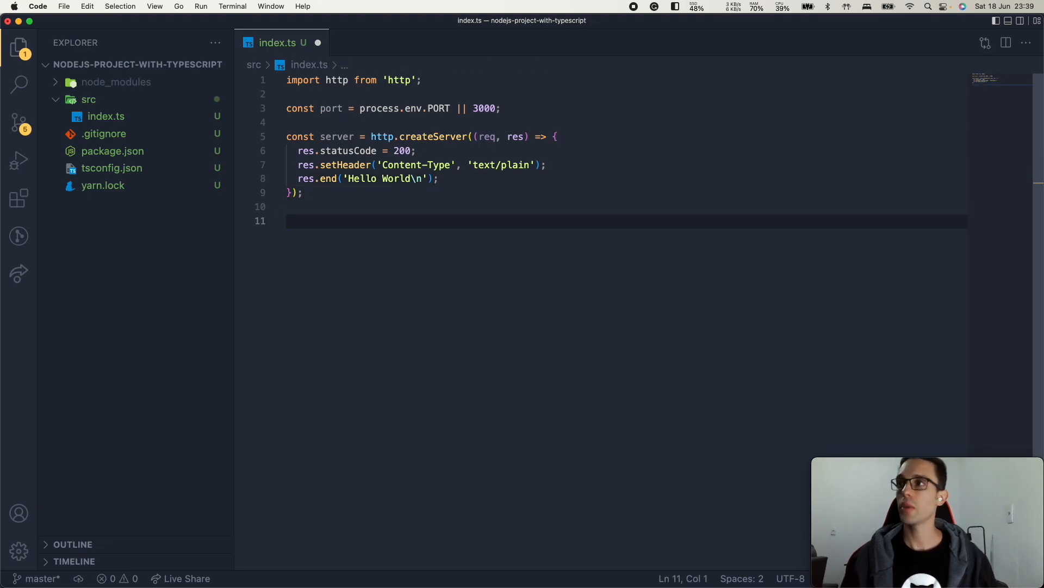
pyautogui.write('server.lin')
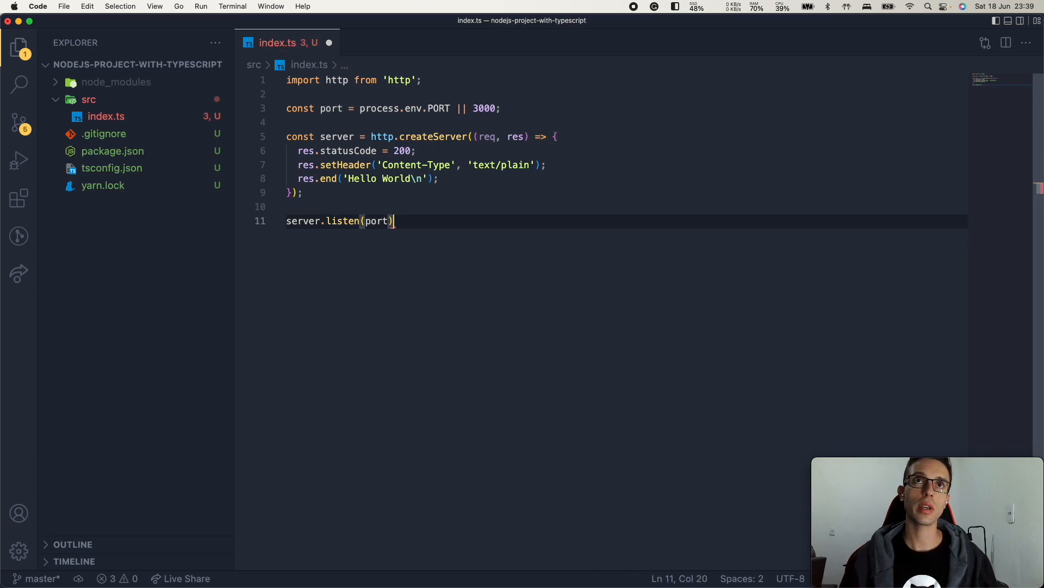
pyautogui.write('console.log(`Server running at http://localhost:${port}/`);')
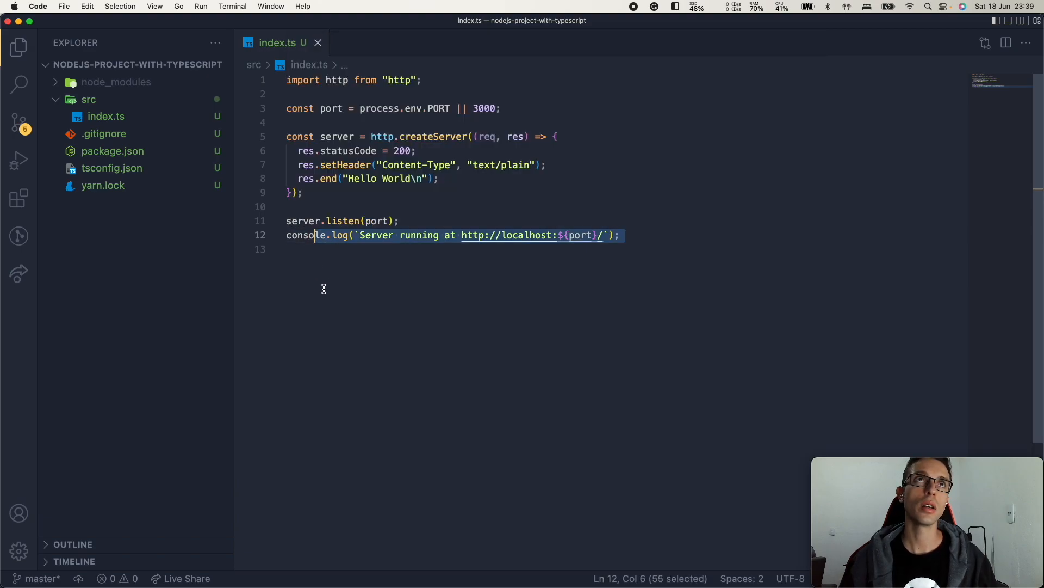
# Step: Add a scripts object with a dev entry to package.json
pyautogui.click(112, 150)
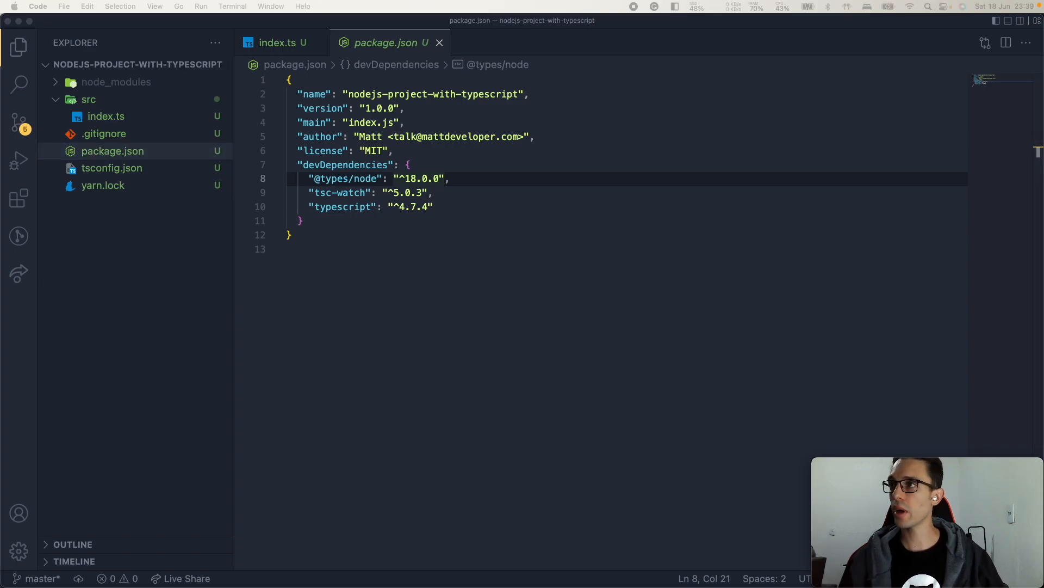
pyautogui.moveTo(457, 205)
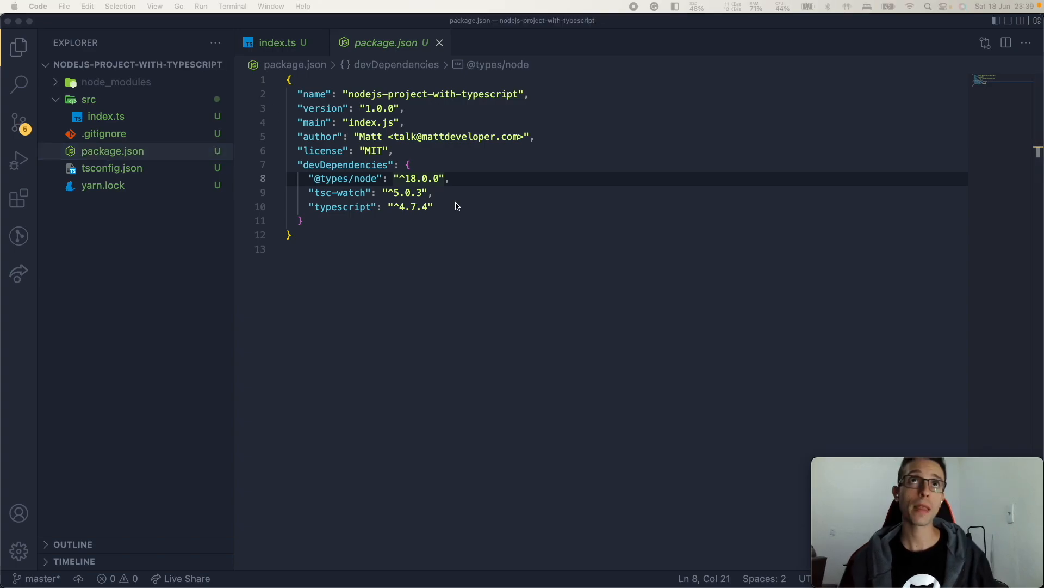
pyautogui.write('"scripts"')
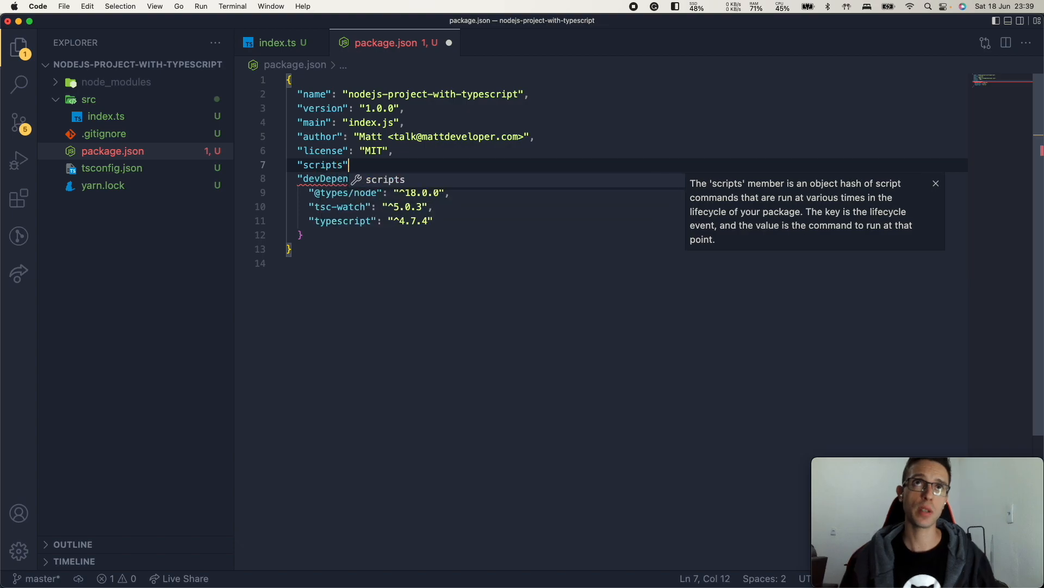
pyautogui.write(': {')
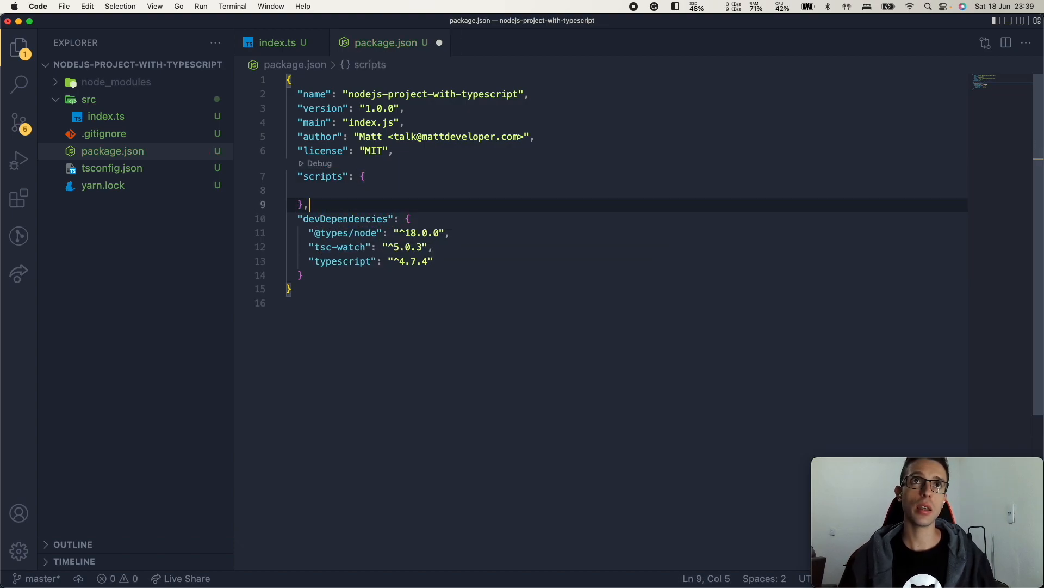
pyautogui.write('"dev":')
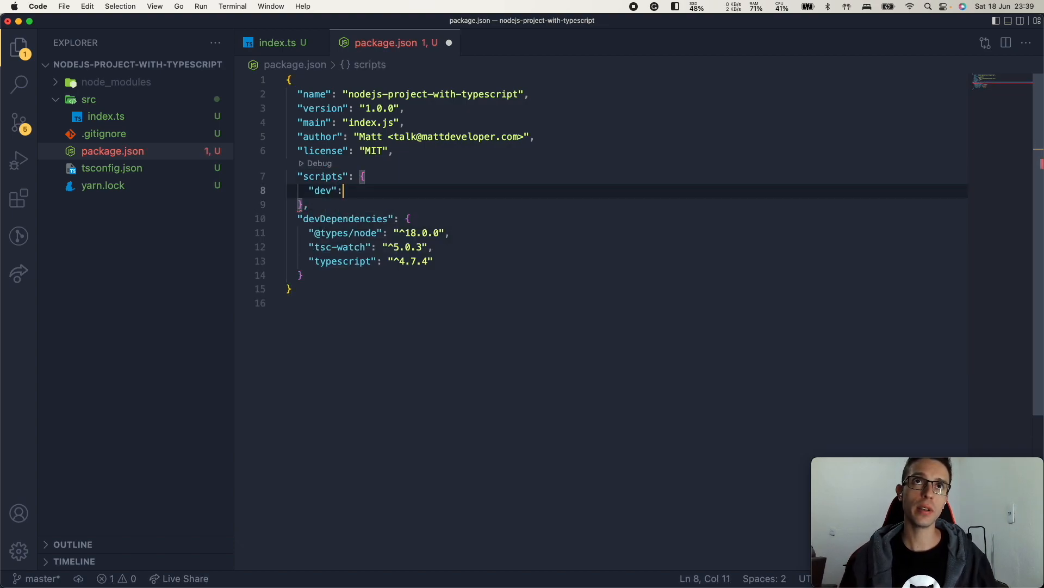
pyautogui.write('"ts-node index.ts"')
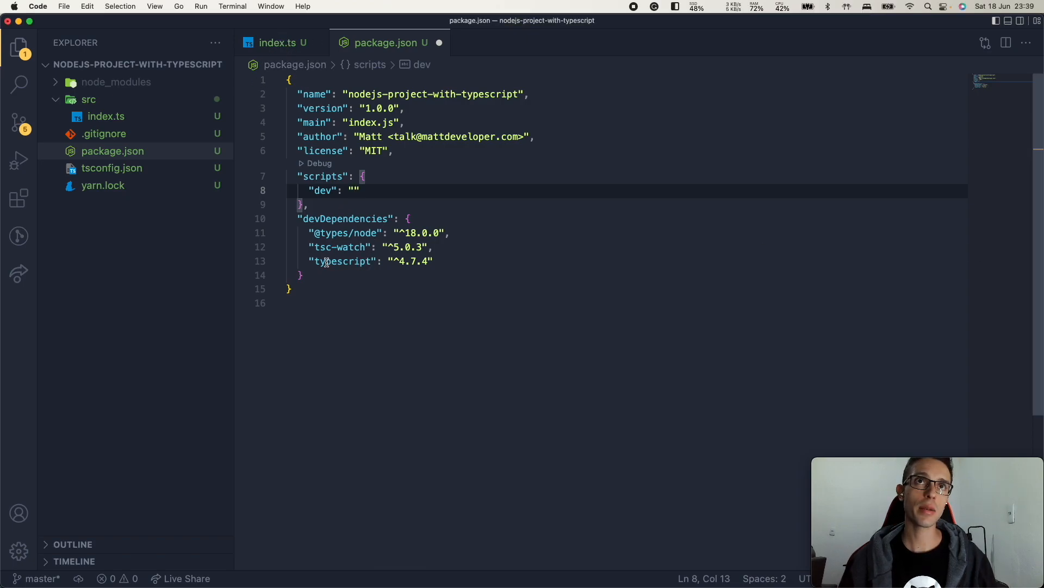
# Step: Copy the tsc-watch package name from devDependencies
pyautogui.doubleClick(339, 247)
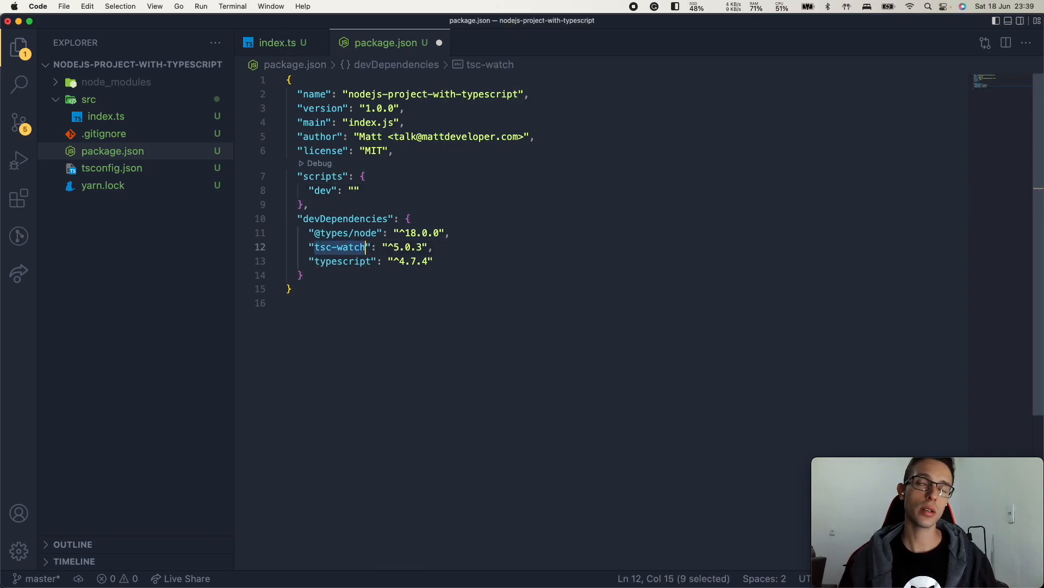
pyautogui.press('cmd+tab')
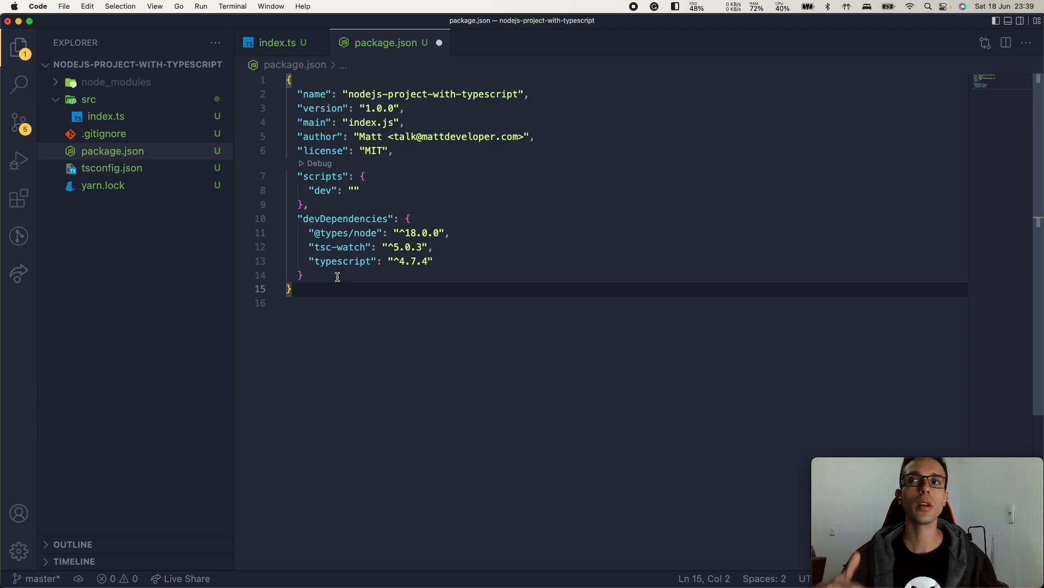
# Step: Set the dev script to tsc-watch --onSuccess "node ./dist/index.js"
pyautogui.click(410, 219)
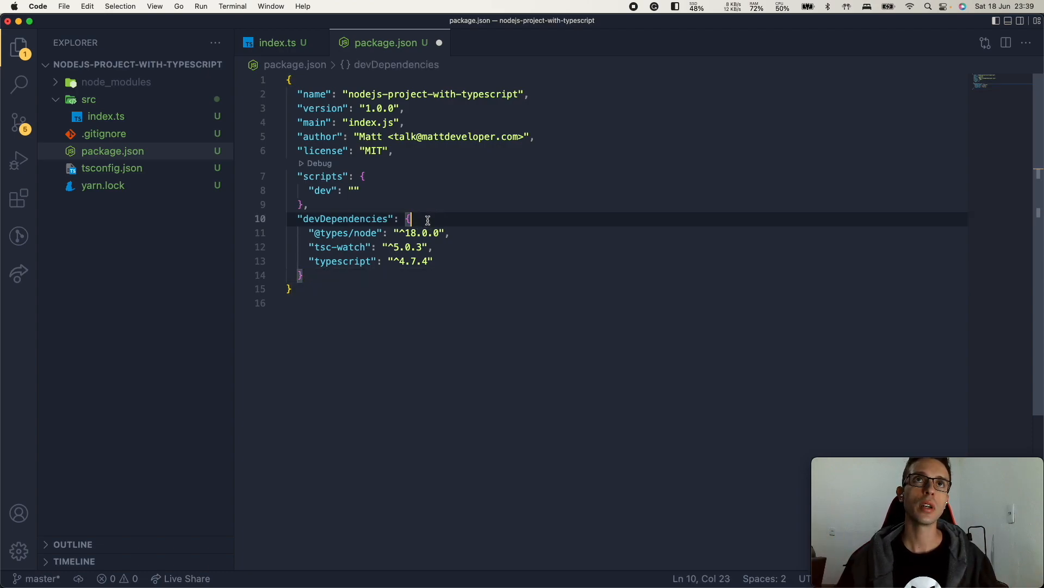
pyautogui.write('tsc-watch')
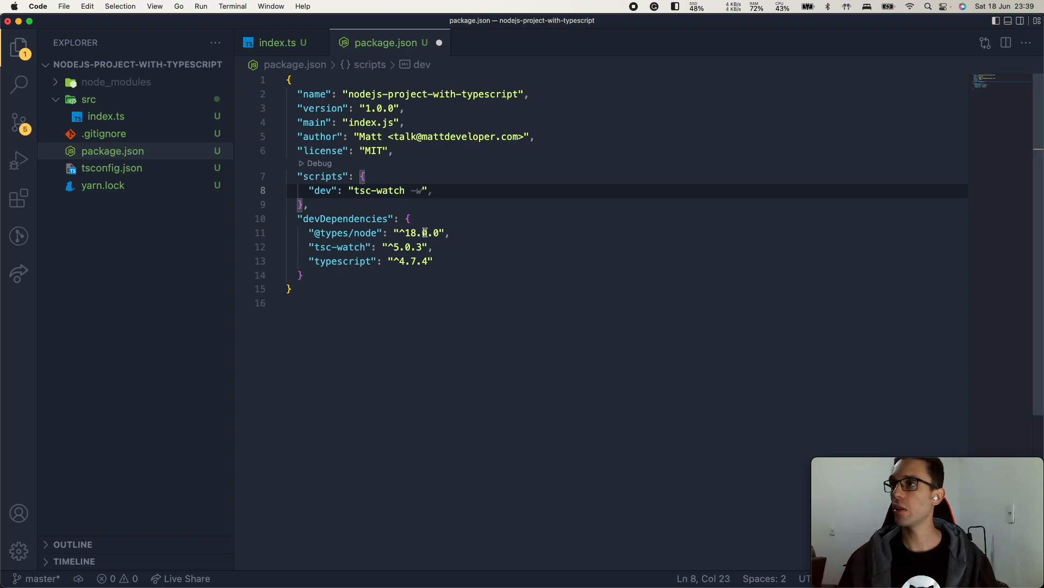
pyautogui.write('--onSuccess')
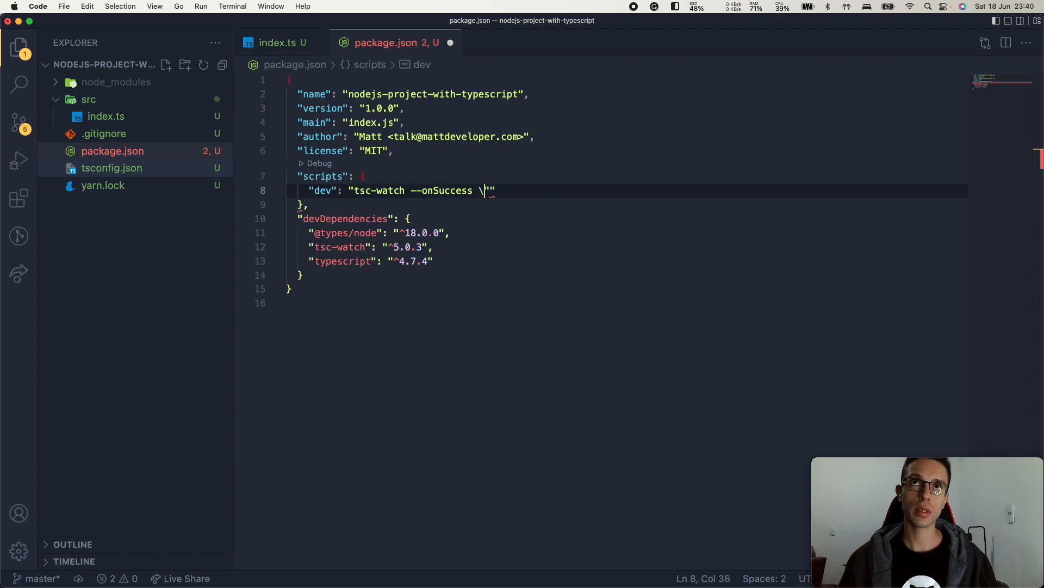
pyautogui.write('\\"')
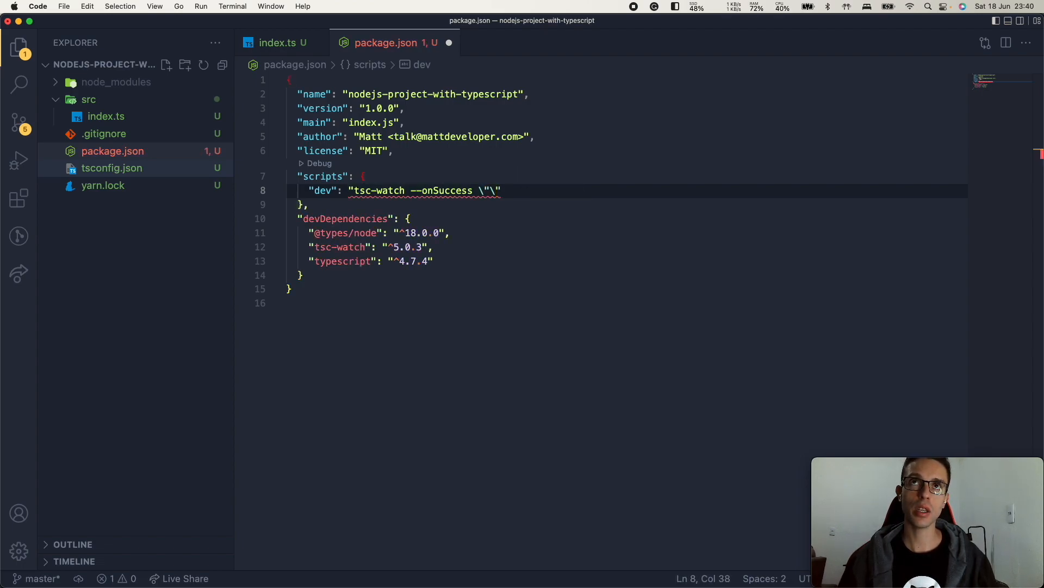
pyautogui.write('node ./')
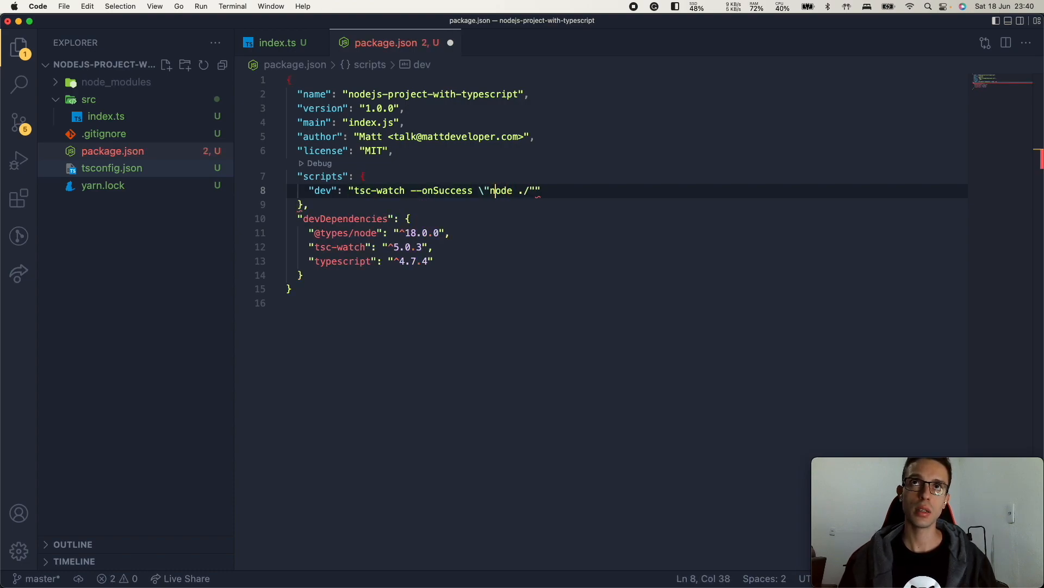
pyautogui.write('\\')
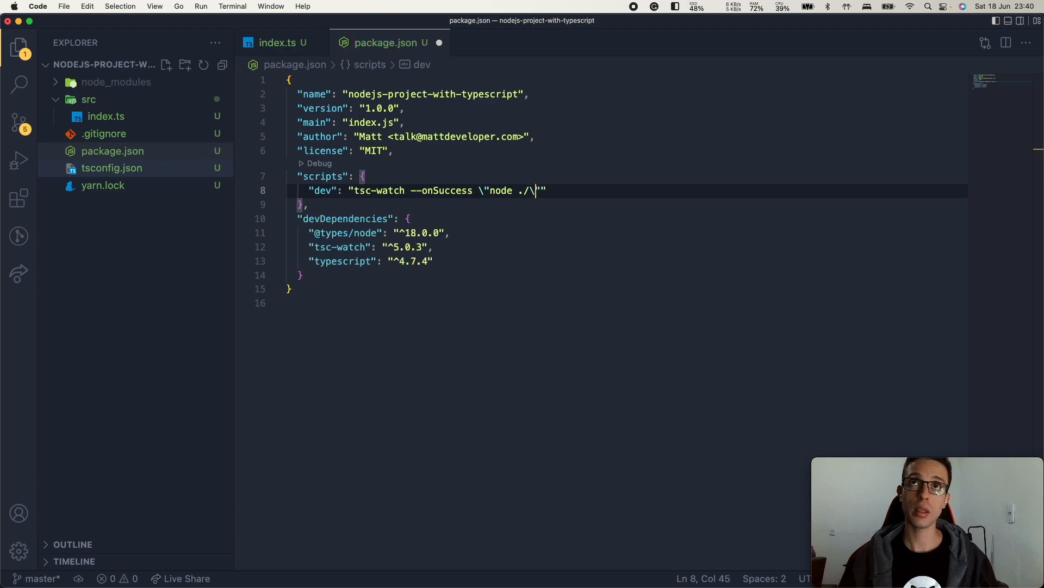
pyautogui.write('dist/')
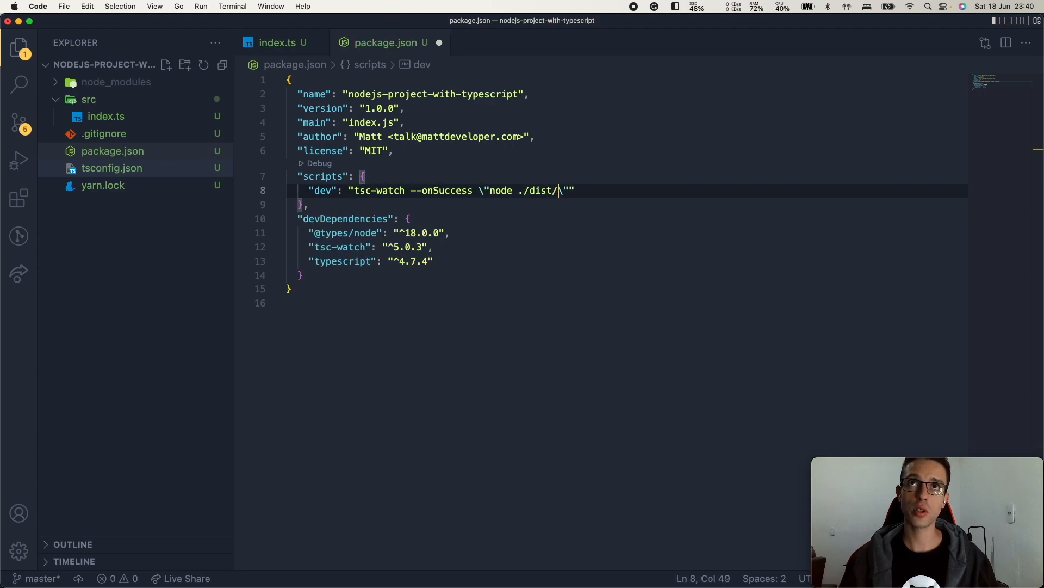
pyautogui.write('index.js\\')
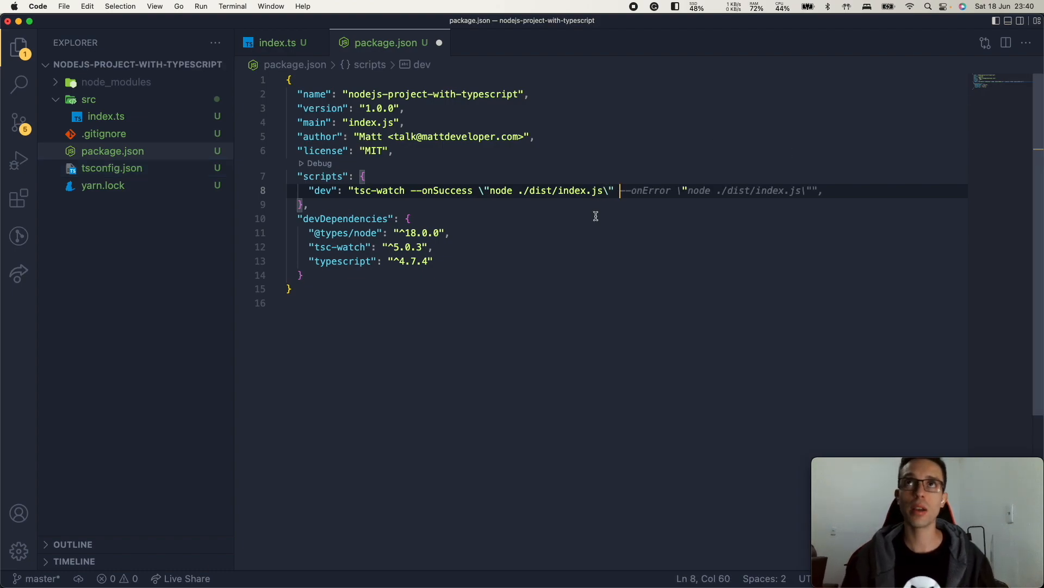
# Step: Add --compileOnSave false and --compiler typescript/bin/tsc to the dev script
pyautogui.write('--compileOnSave false')
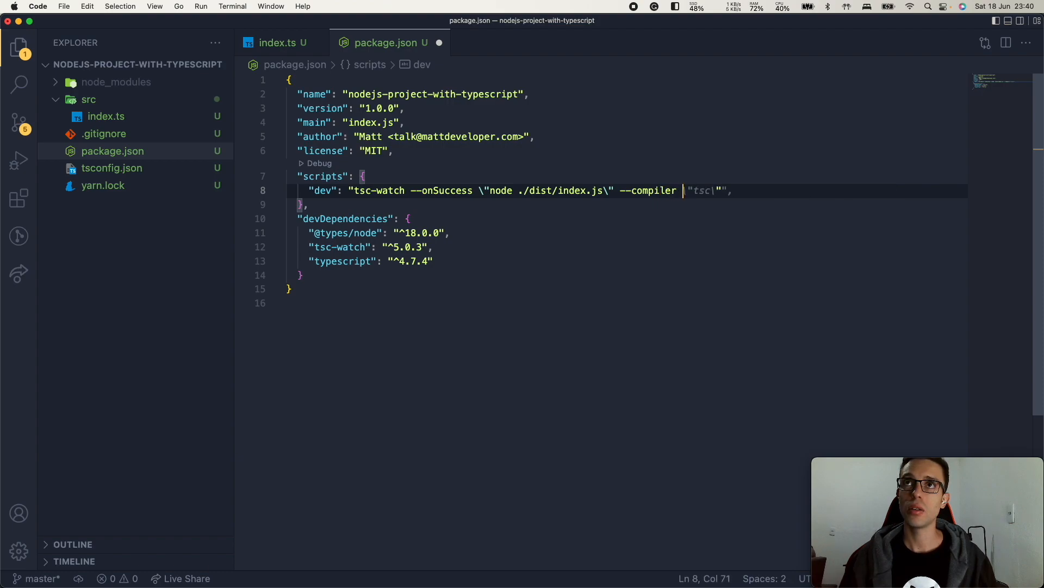
pyautogui.write('typescript/bin')
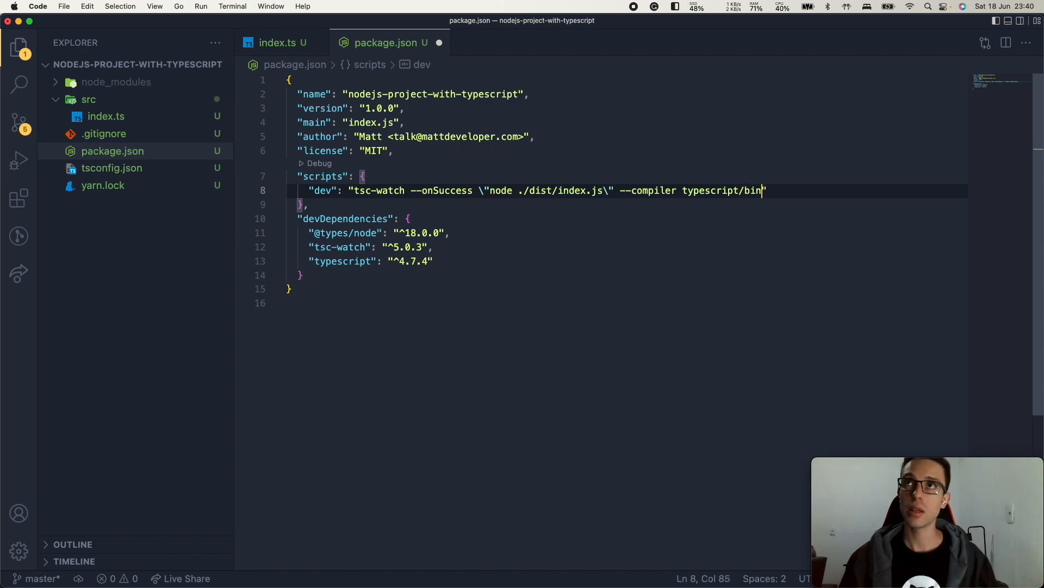
pyautogui.write('/tsc')
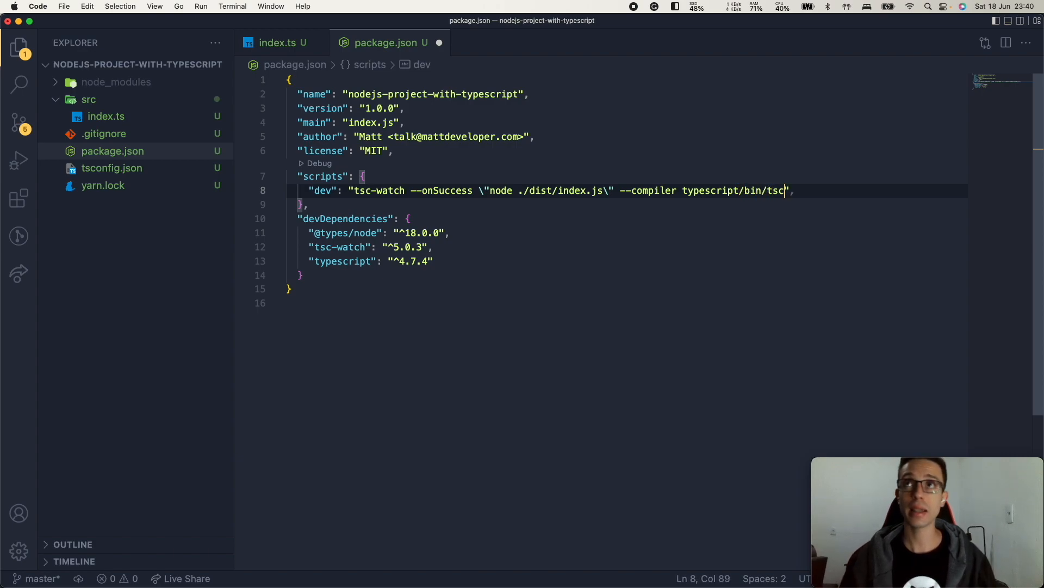
pyautogui.doubleClick(501, 190)
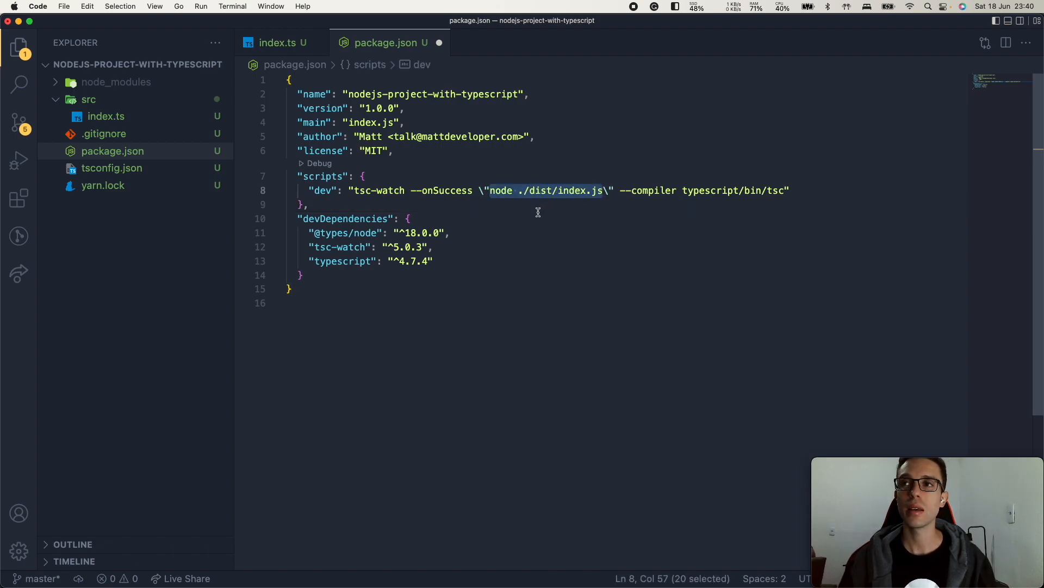
pyautogui.click(308, 204)
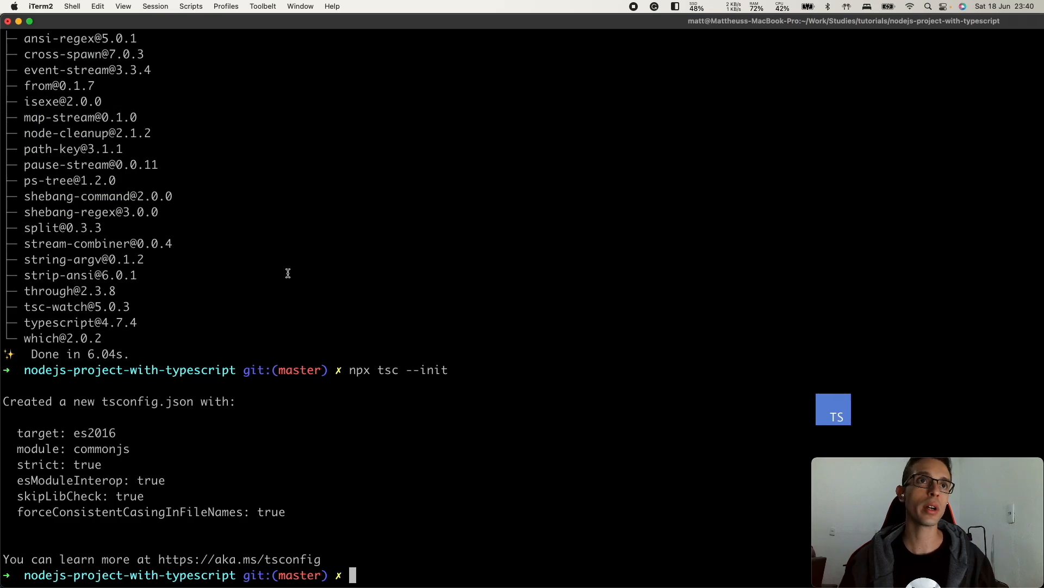
# Step: Run yarn dev in iTerm2 to start the tsc-watch dev script
pyautogui.write('yarn d')
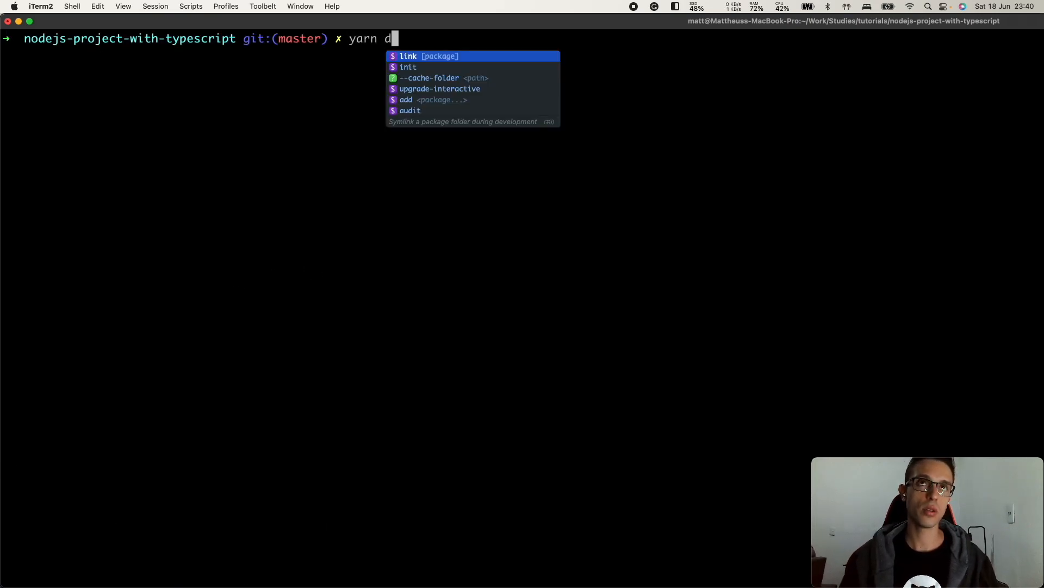
pyautogui.press('Return')
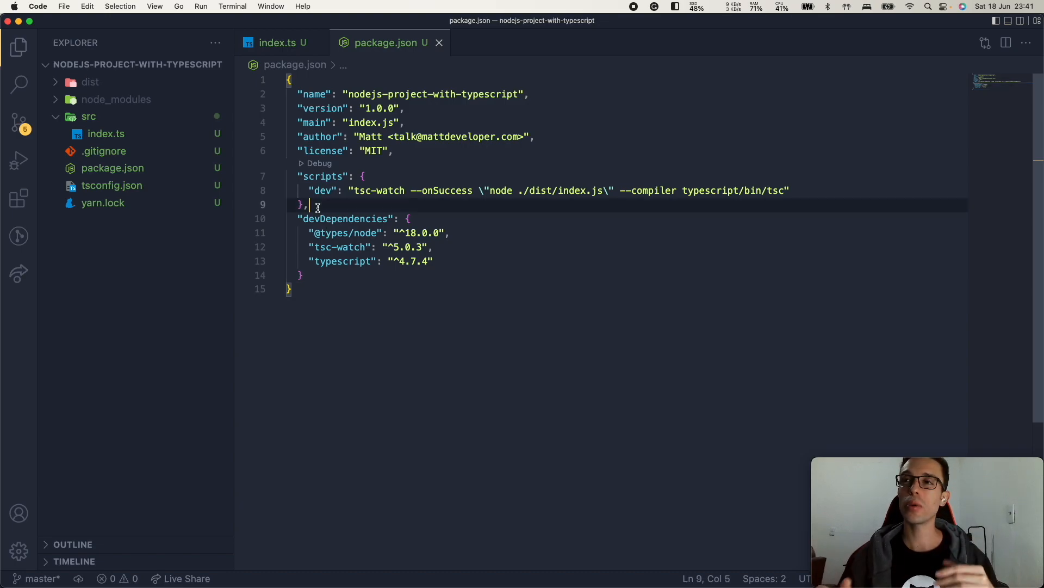
# Step: Return to index.ts with the Hello World HTTP server beside the compiled dist folder
pyautogui.click(277, 42)
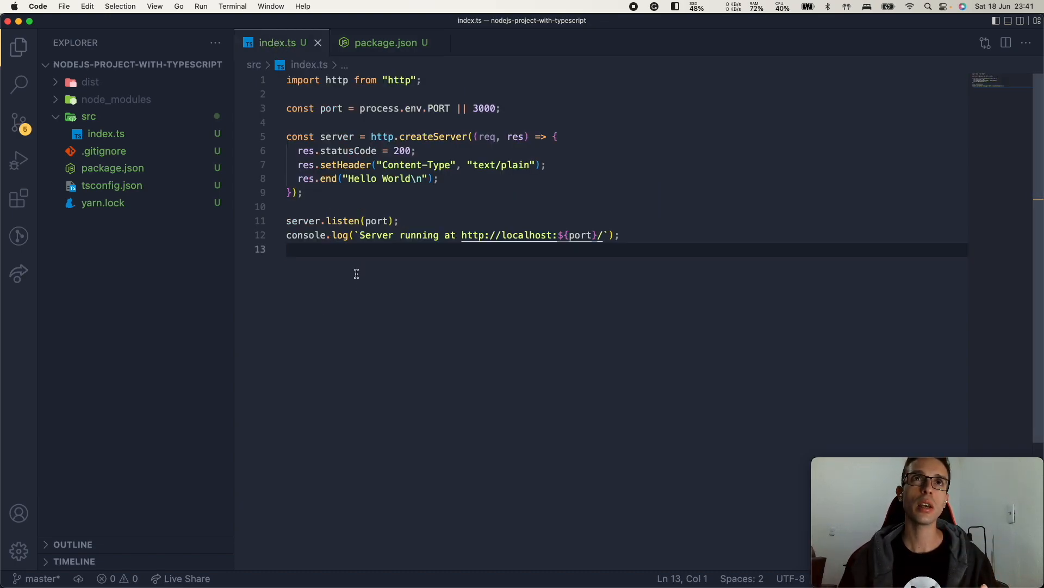
pyautogui.moveTo(351, 286)
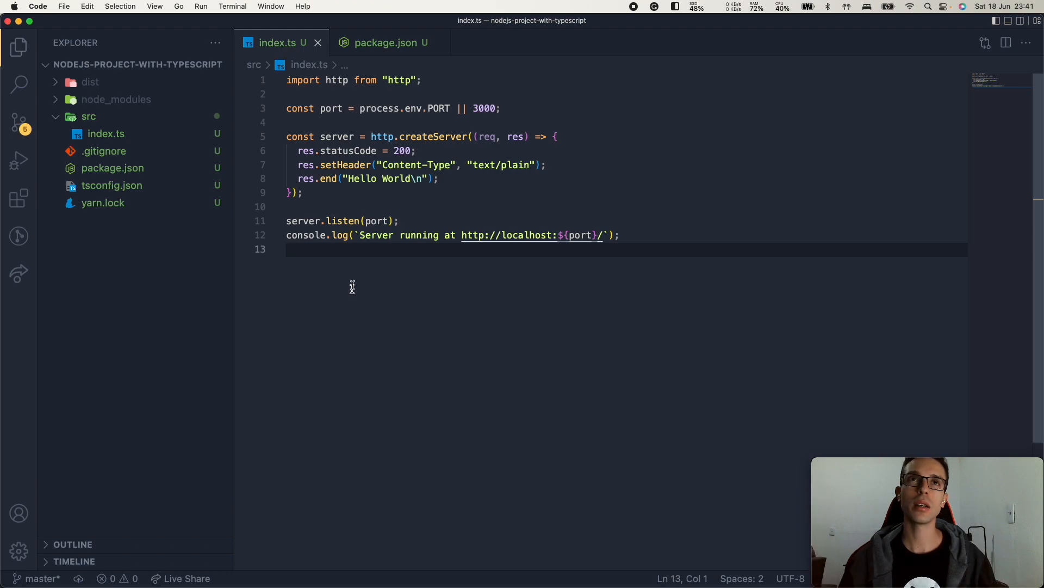